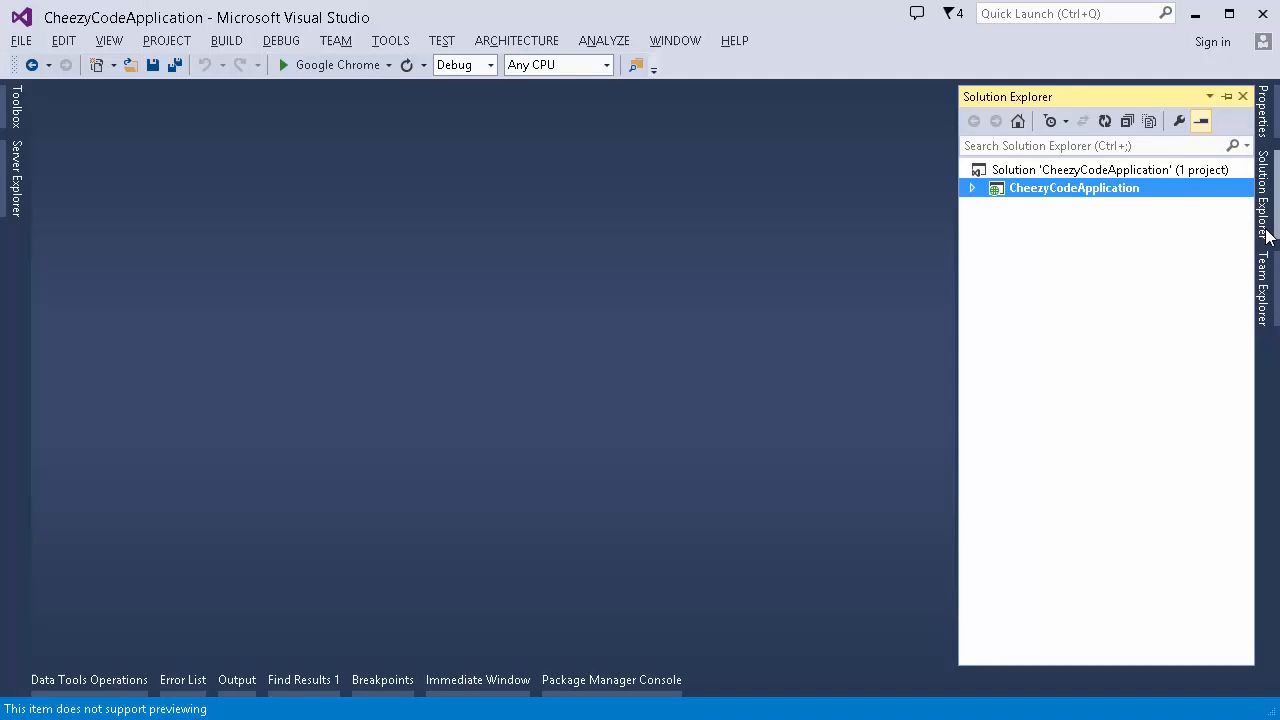
- Expand CheezyCodeApplication > Views > Shared and open _Layout.cshtml in the editor
left_click(971, 187)
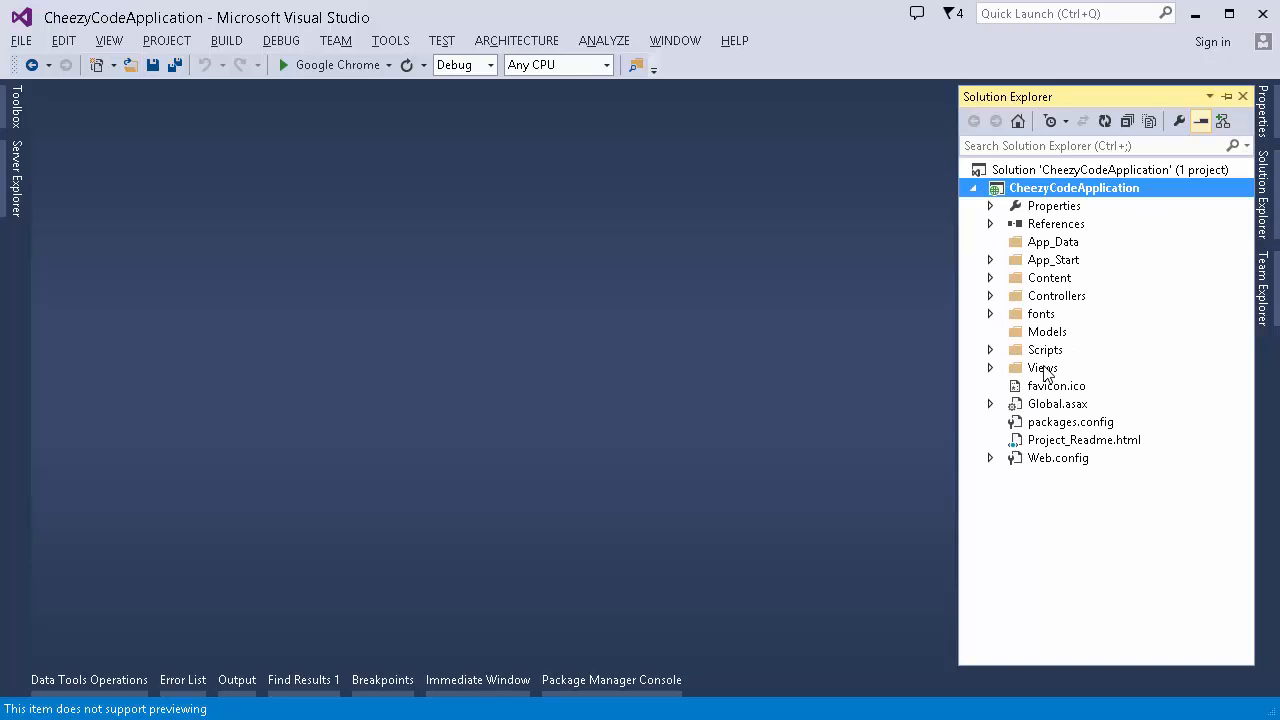
mouse_move(1107, 220)
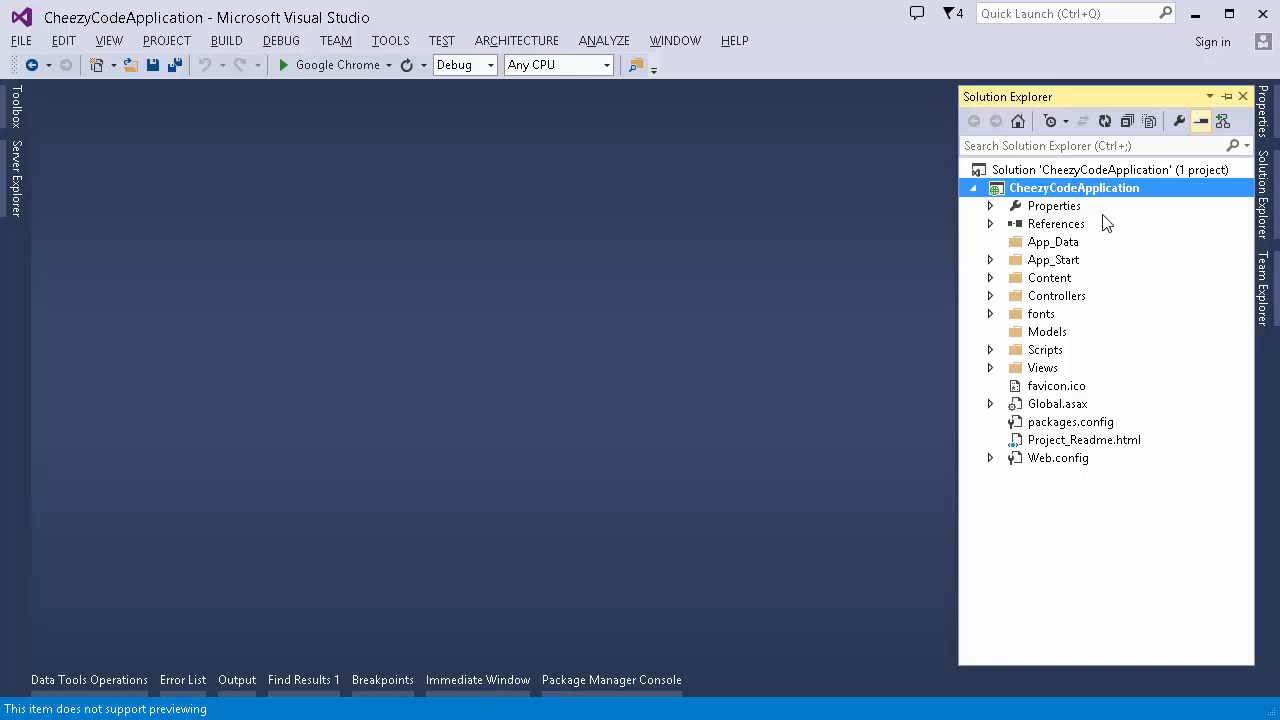
left_click(989, 367)
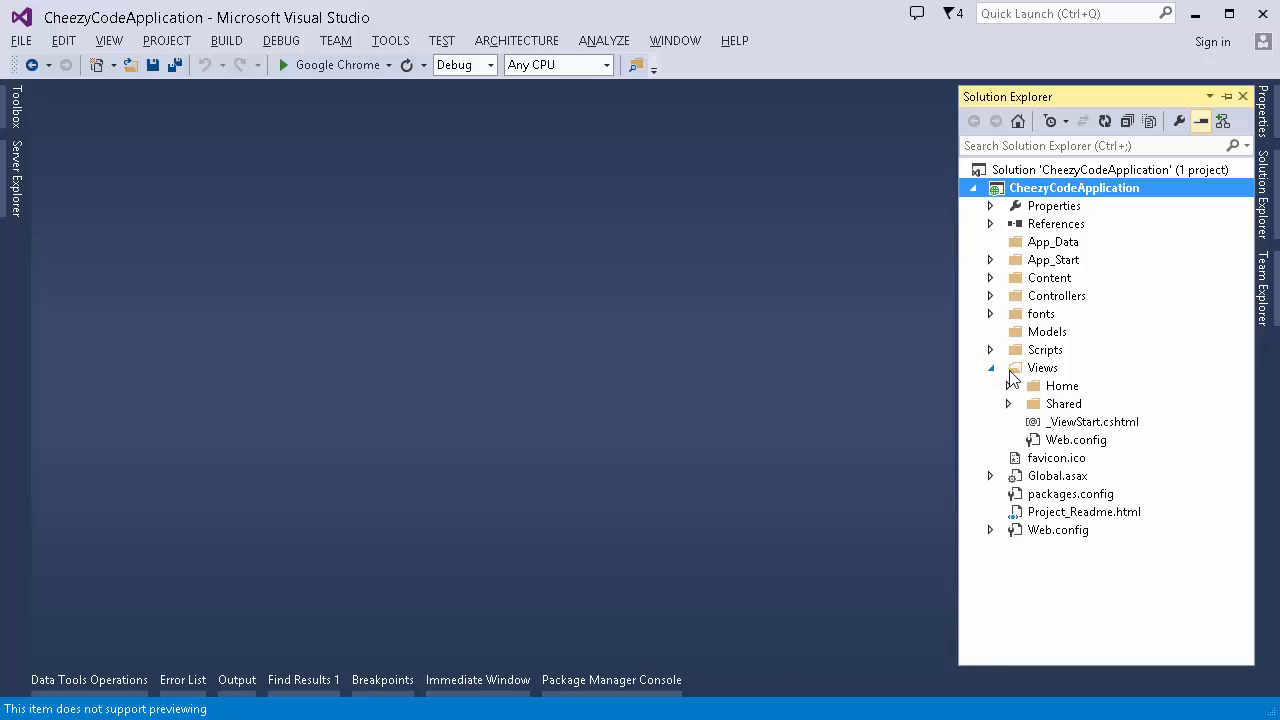
left_click(1008, 404)
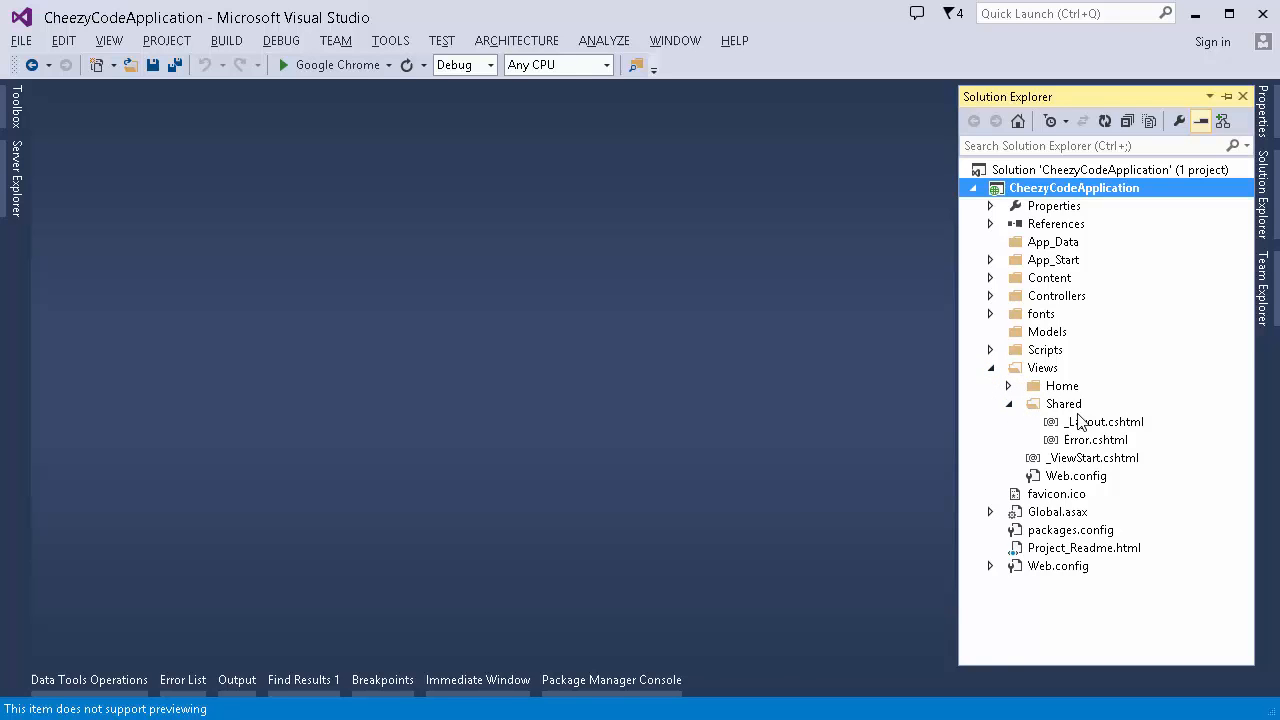
left_click(1104, 421)
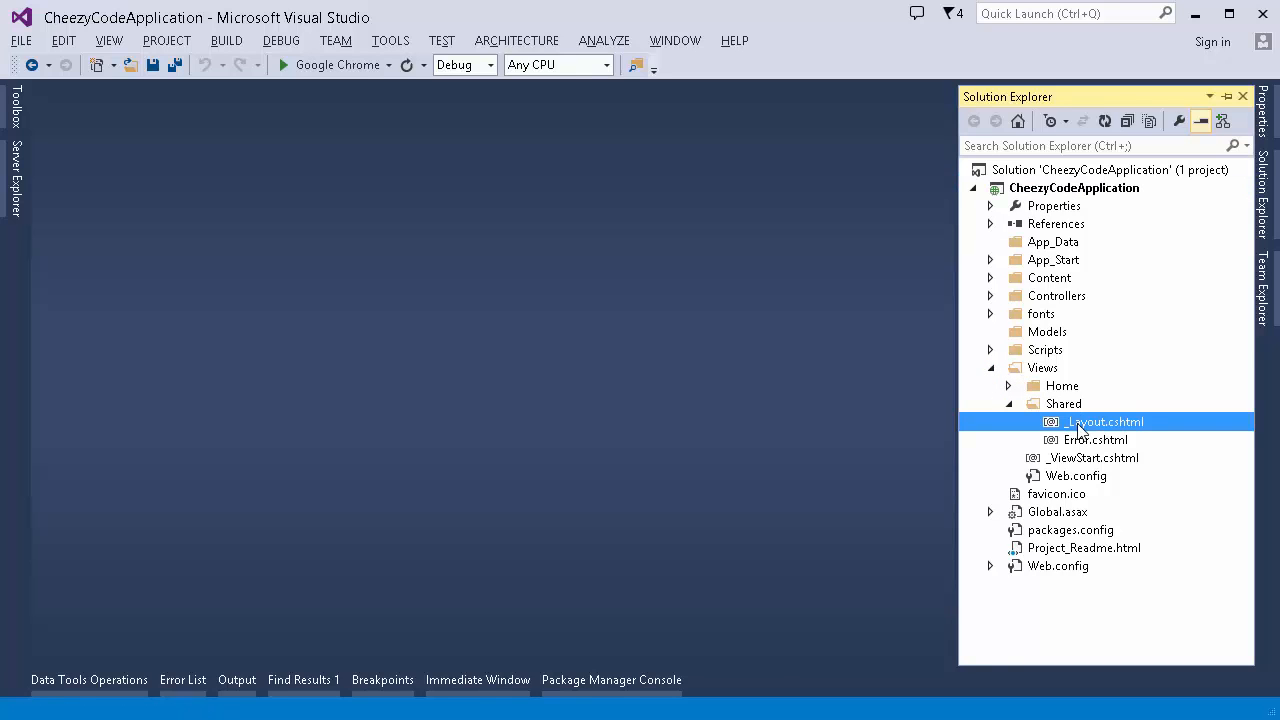
double_click(1105, 421)
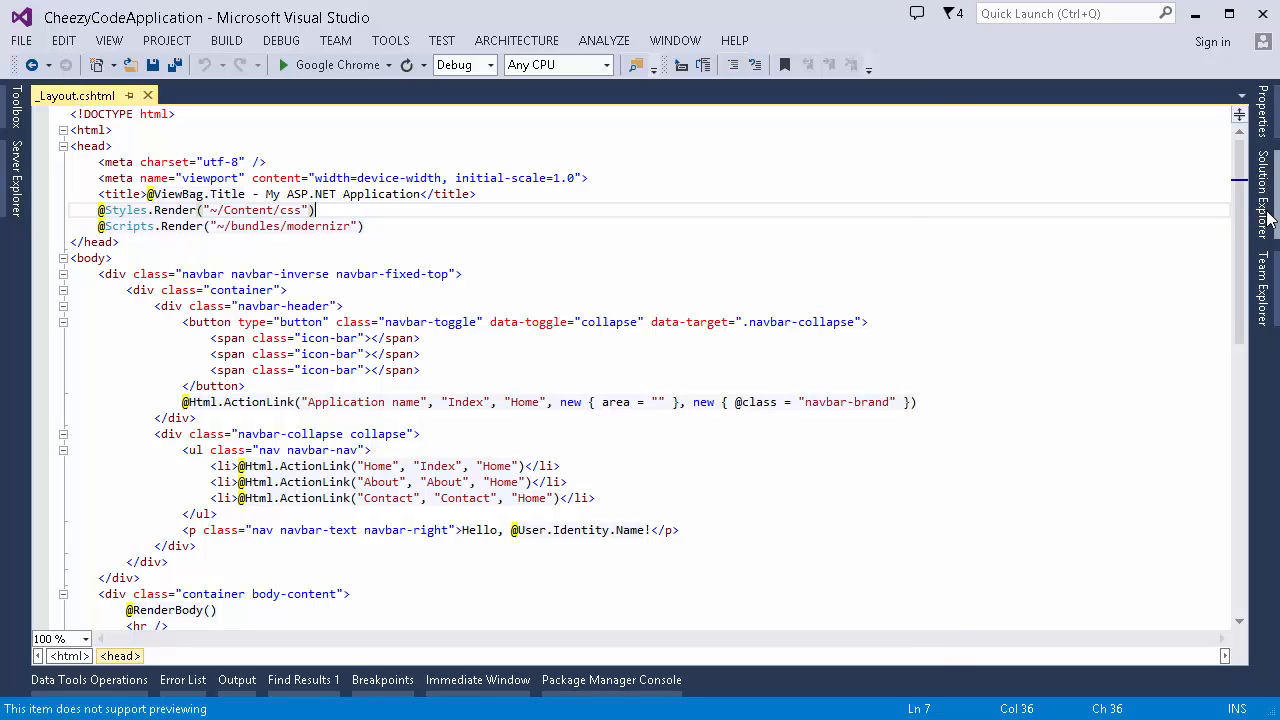
- Show Solution Explorer again and re-expand the project, Views and Shared folders
left_click(1268, 200)
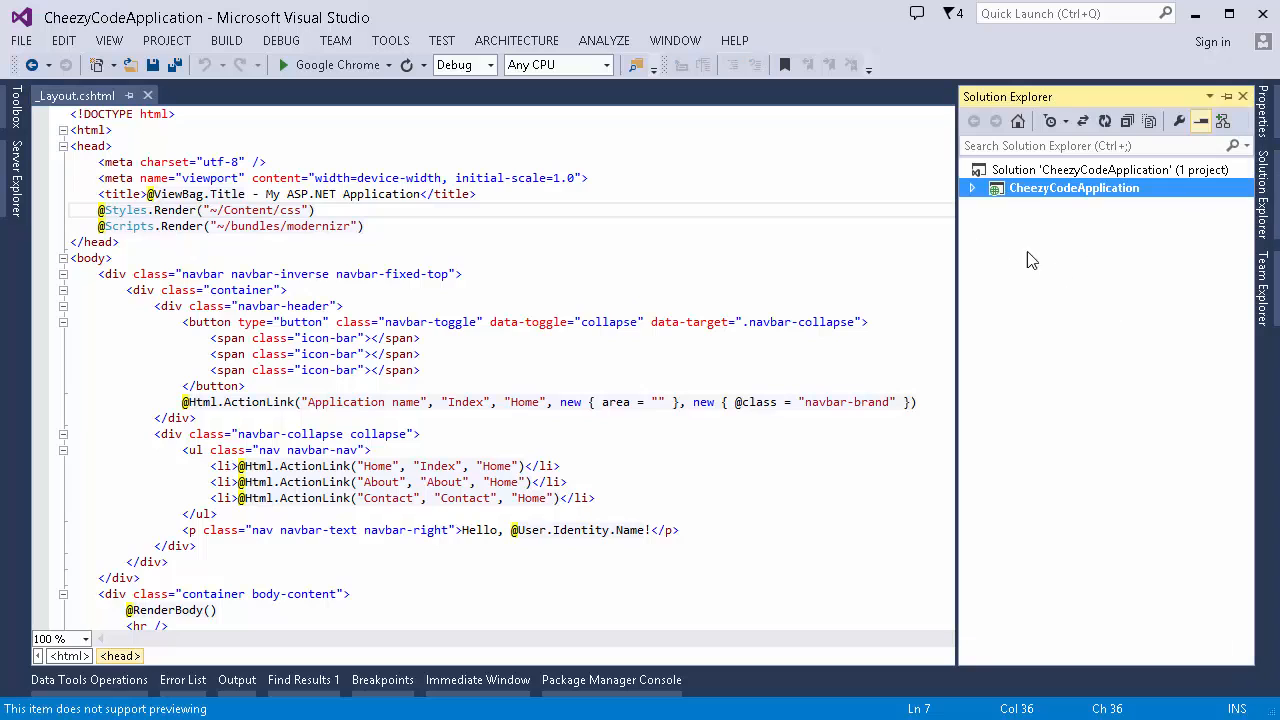
left_click(971, 188)
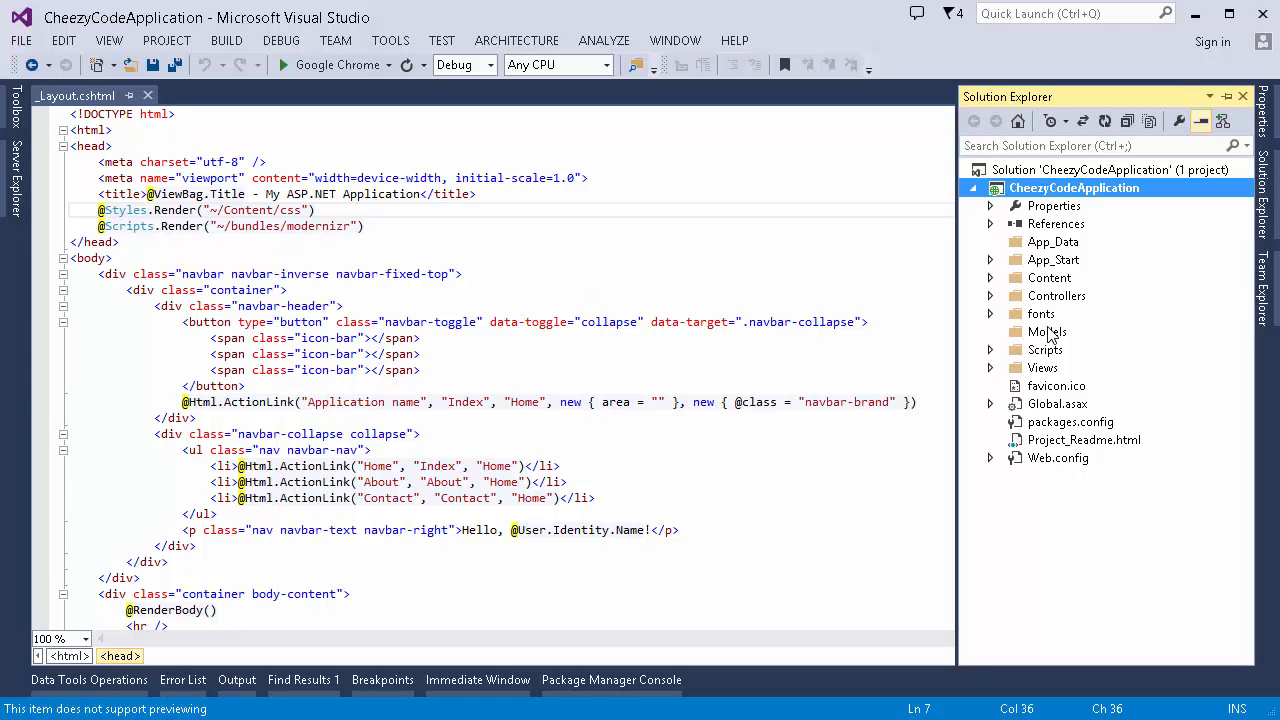
left_click(990, 367)
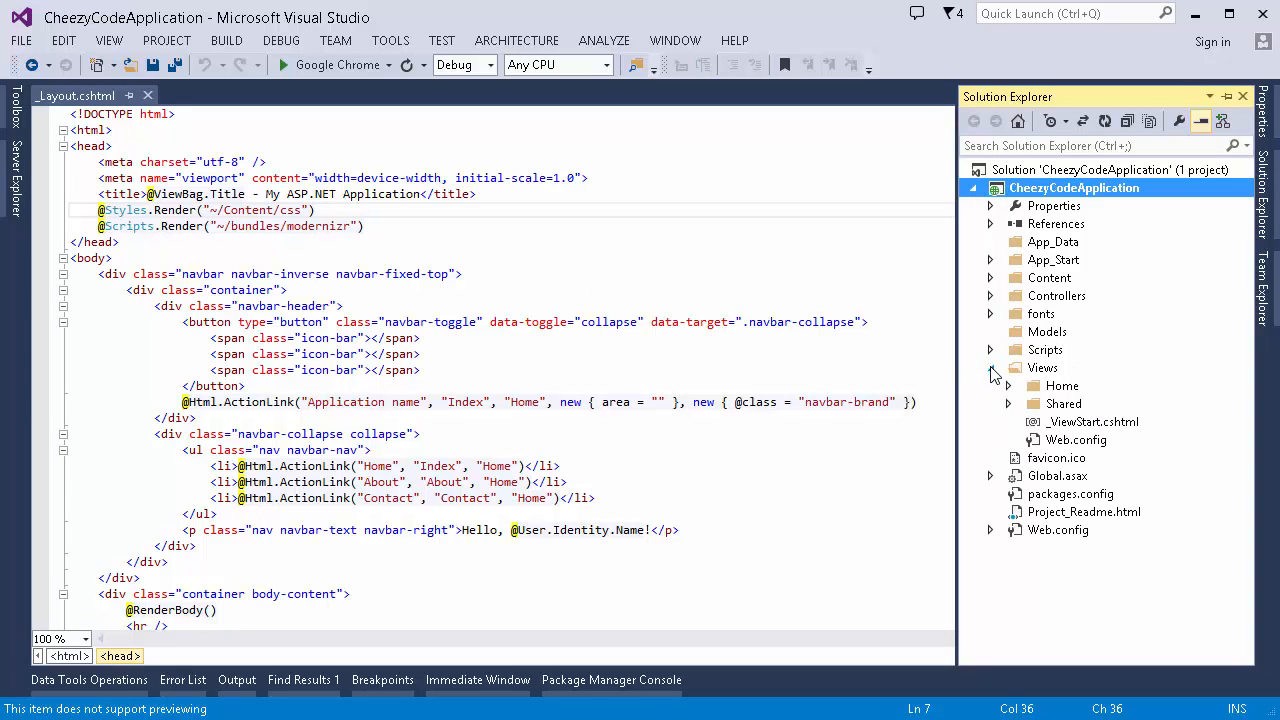
left_click(1009, 403)
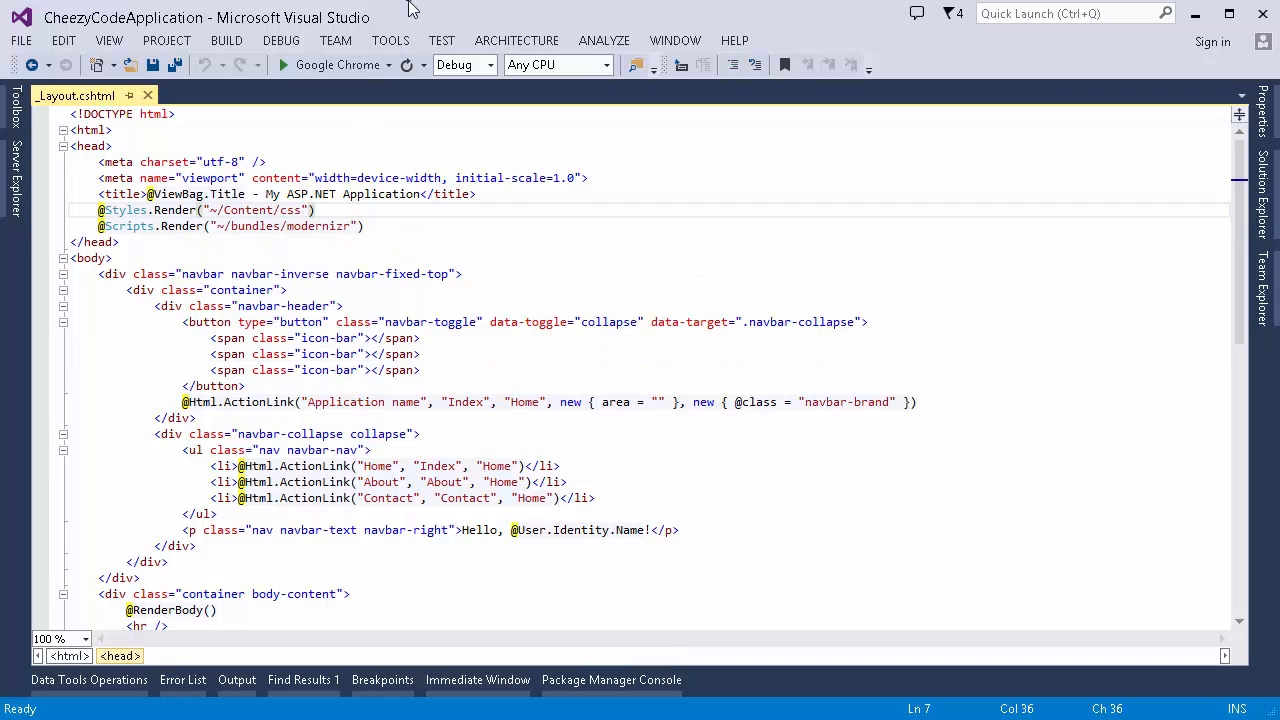
- Turn on Track Active Item in Solution Explorer under Tools > Options > Projects and Solutions
left_click(390, 40)
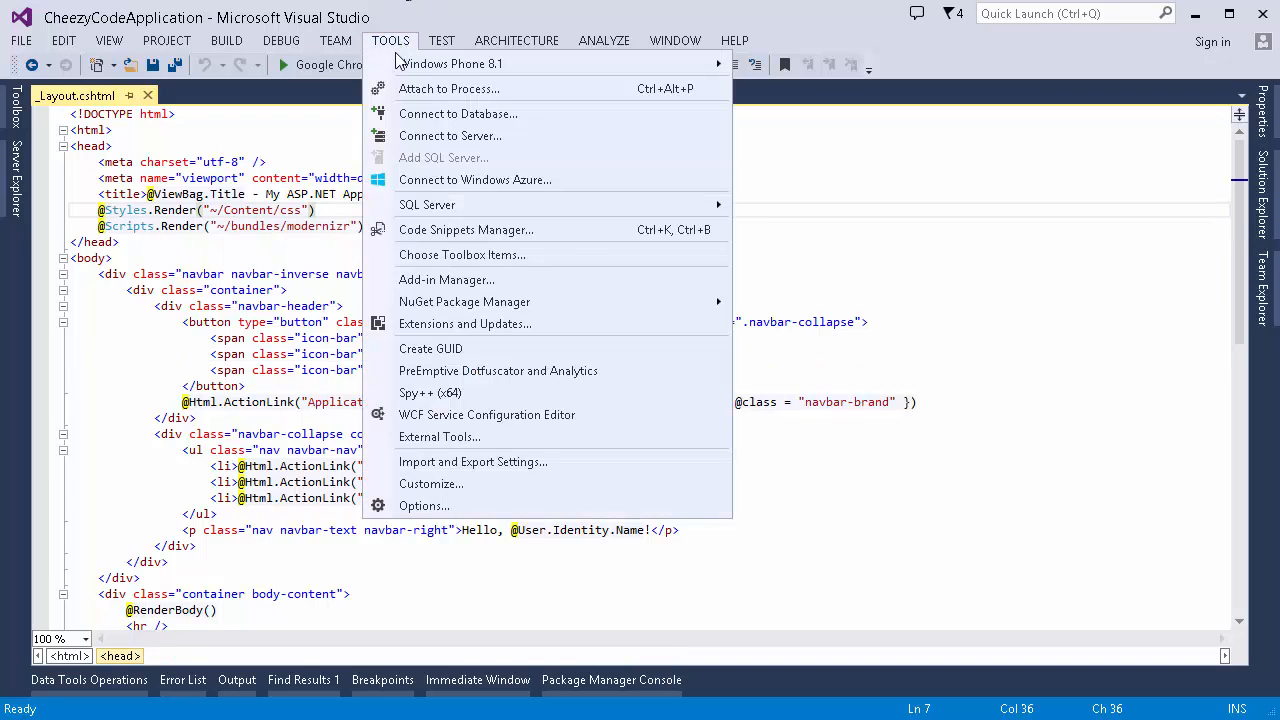
left_click(424, 505)
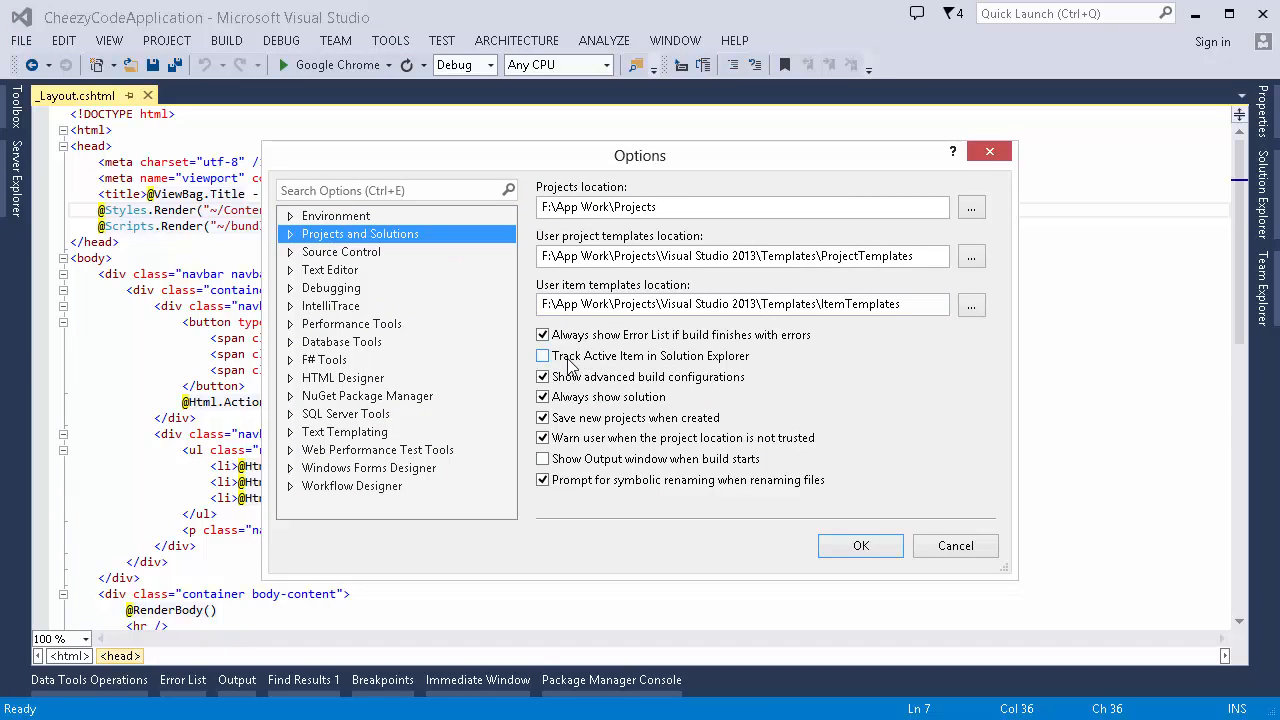
left_click(543, 356)
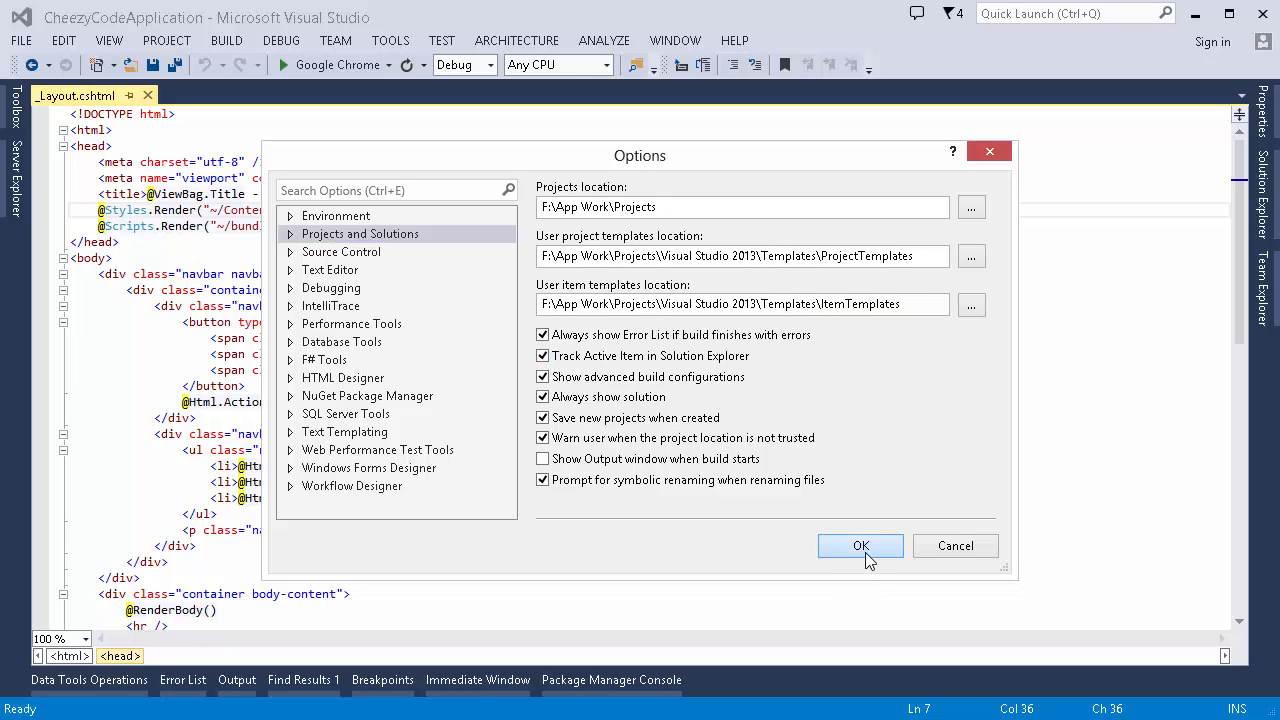
left_click(860, 545)
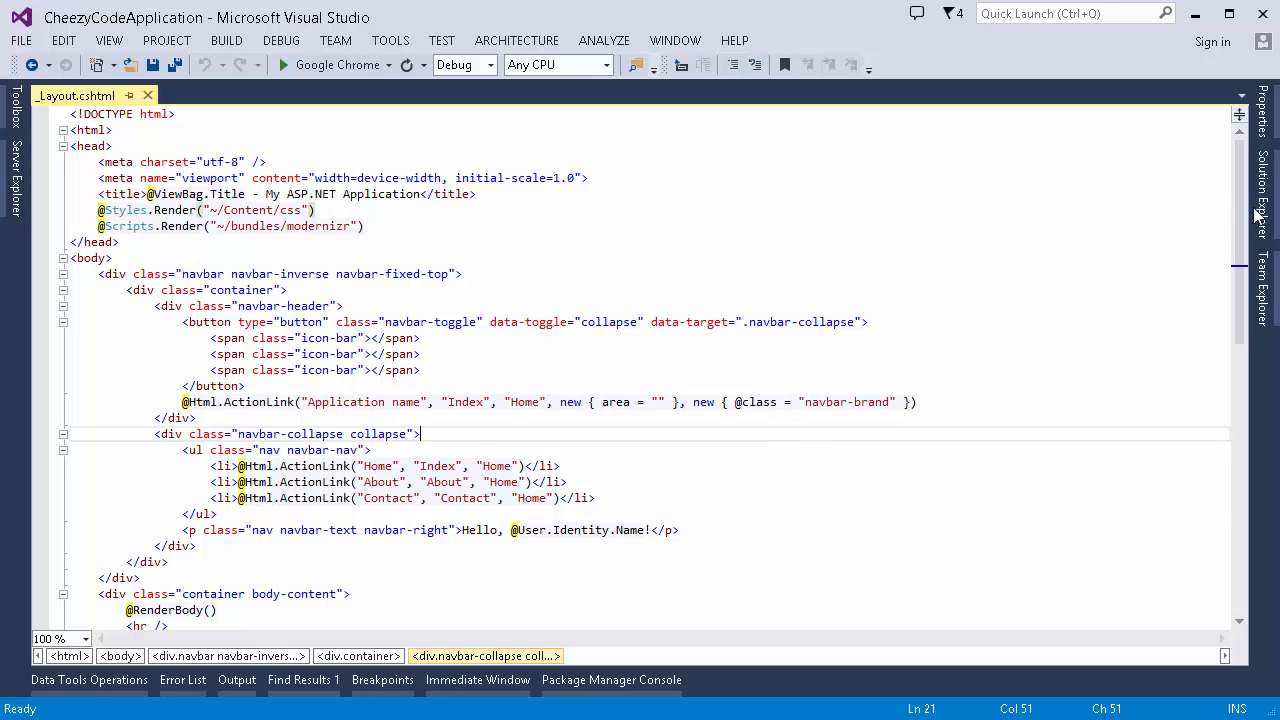
- Expand Views > Home in Solution Explorer and open Index.cshtml
left_click(1258, 216)
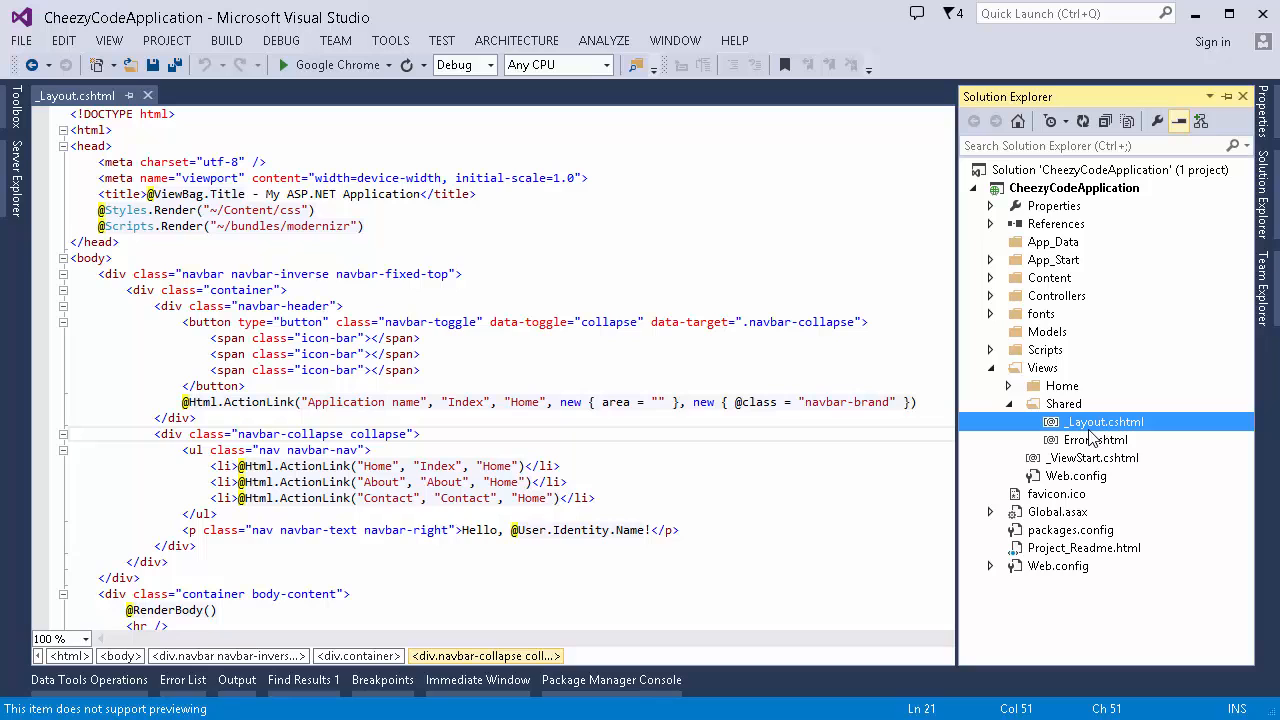
left_click(1009, 385)
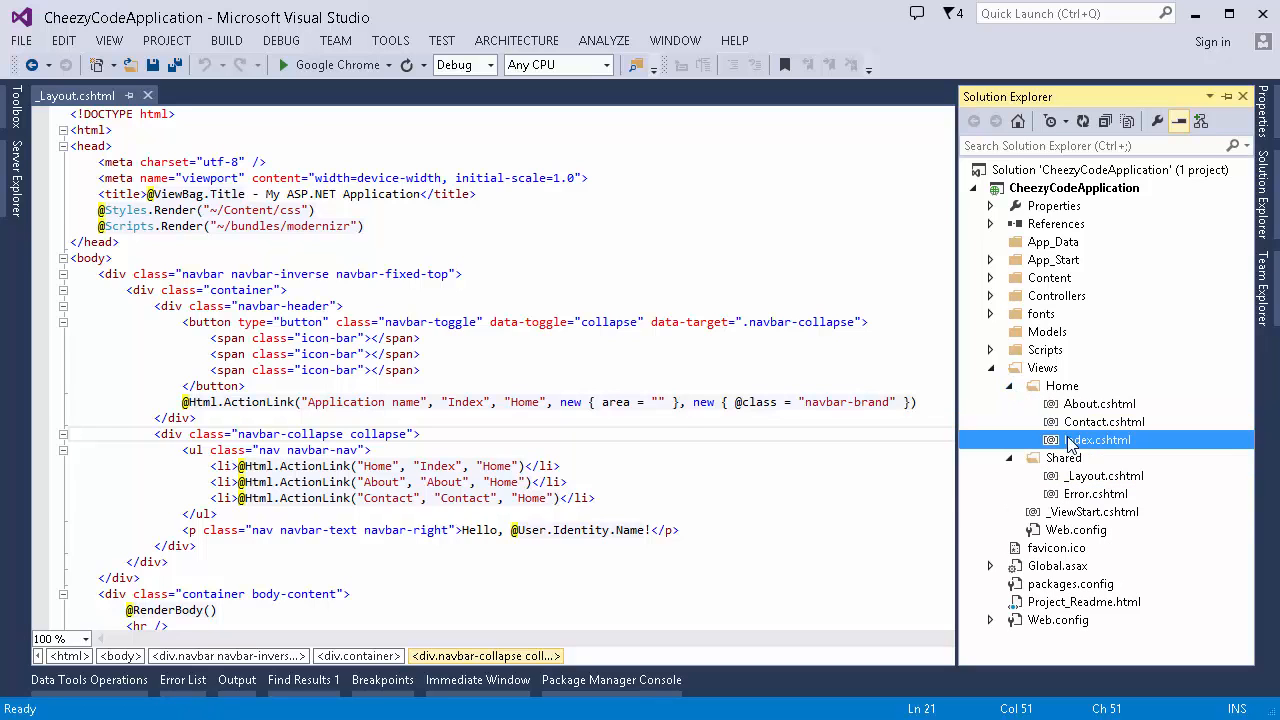
left_click(1105, 120)
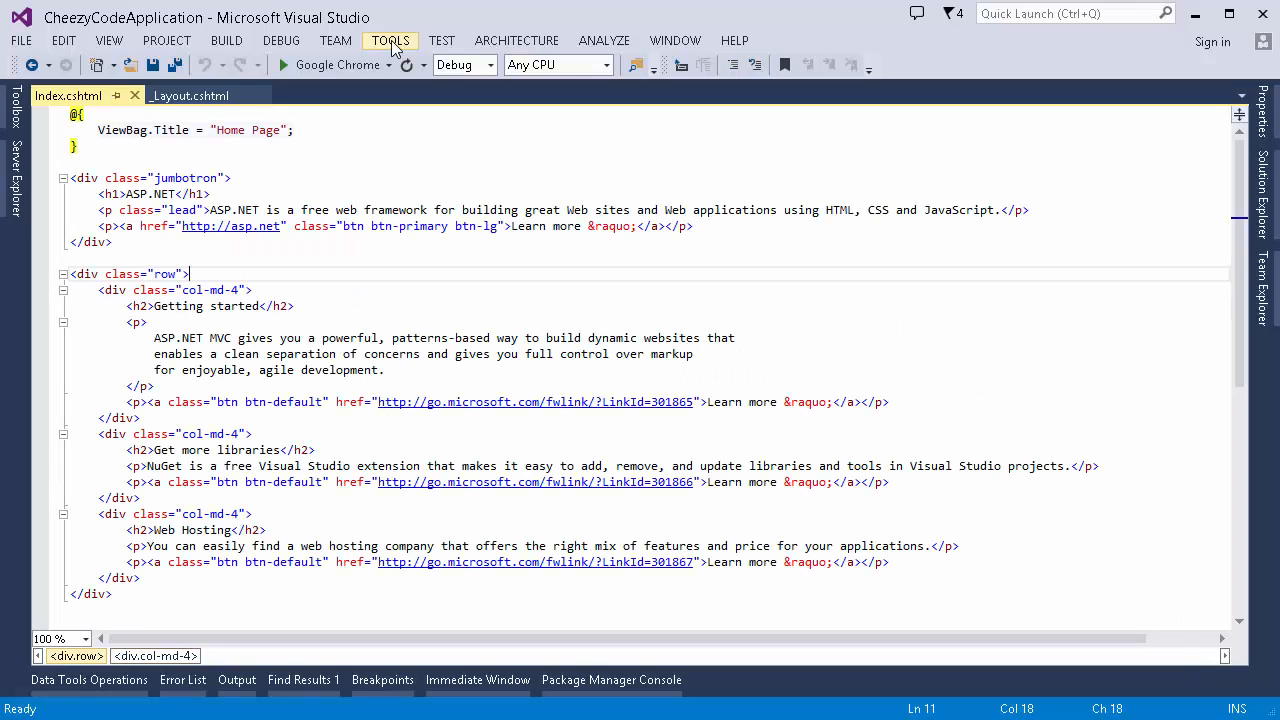
- In Options, go to Text Editor > All Languages and toggle the Line numbers checkbox
left_click(390, 40)
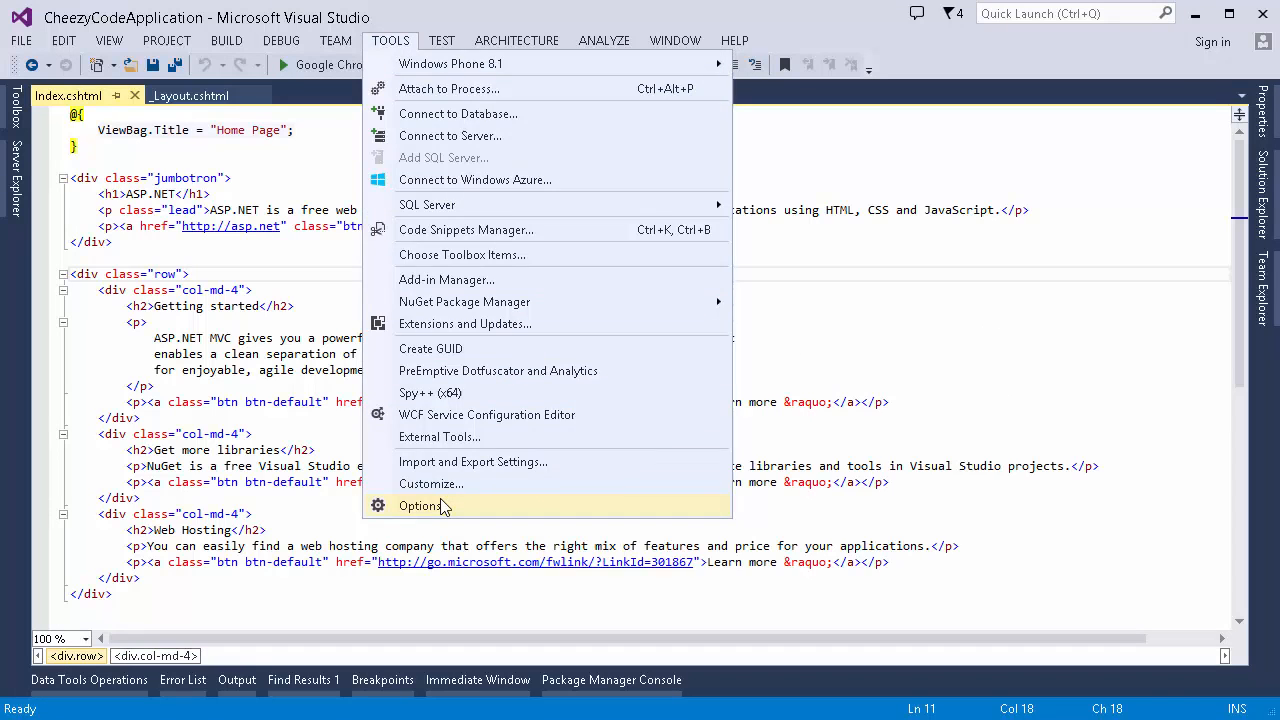
left_click(421, 505)
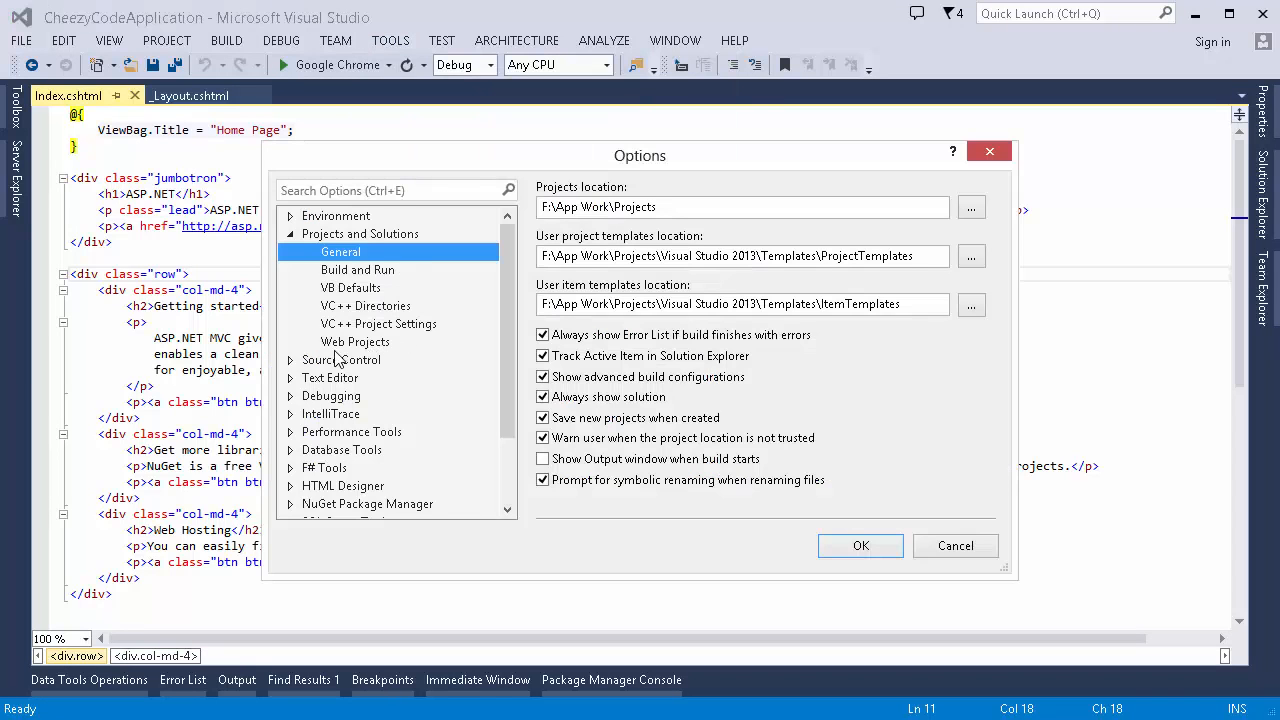
left_click(329, 377)
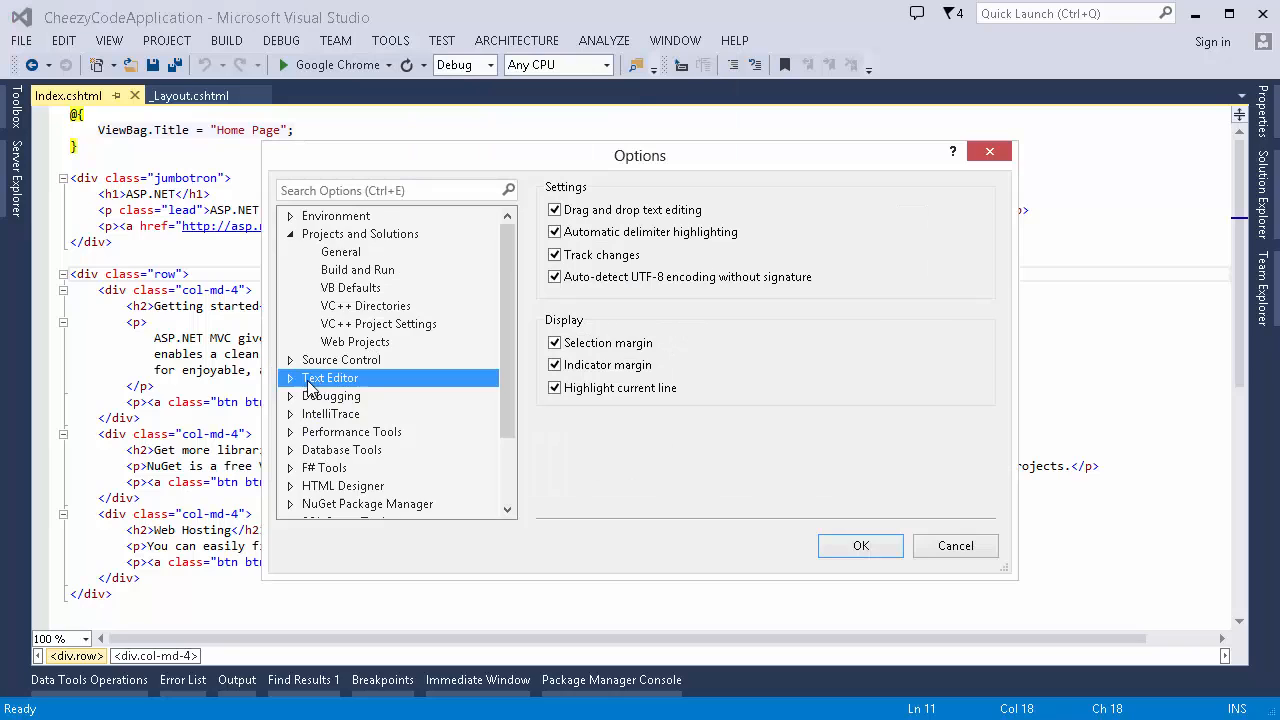
left_click(290, 377)
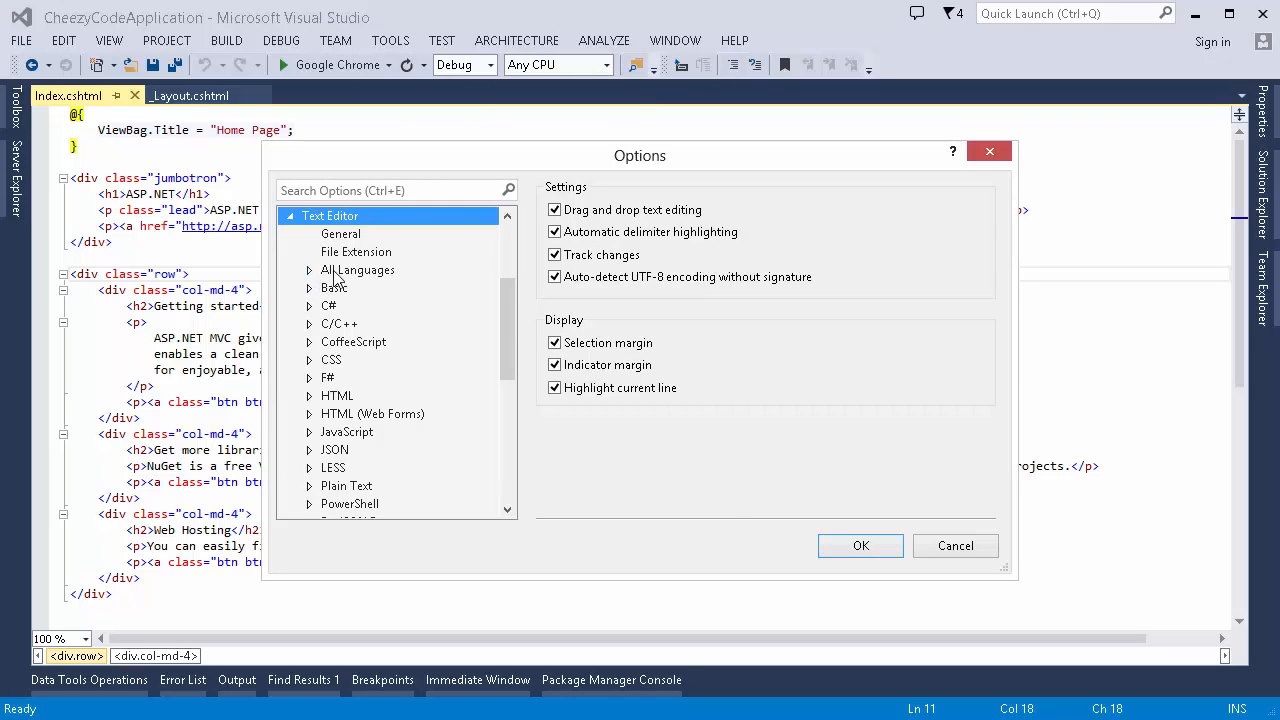
left_click(357, 270)
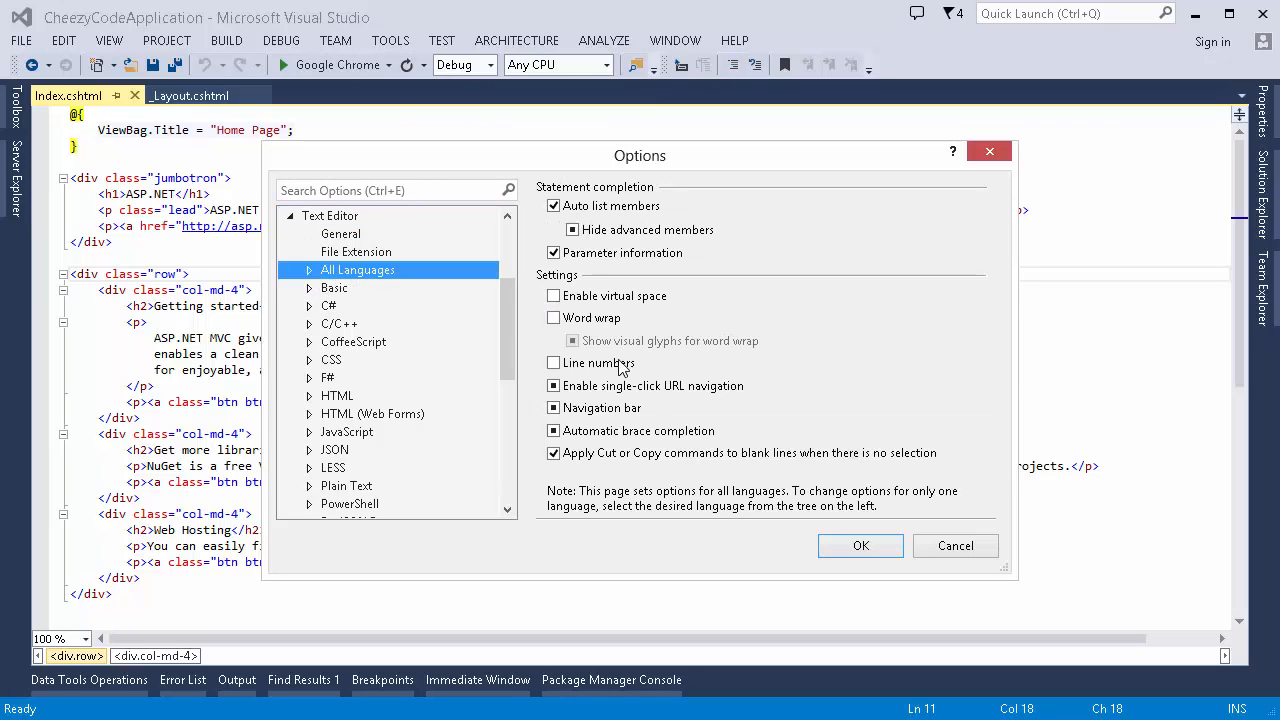
left_click(553, 362)
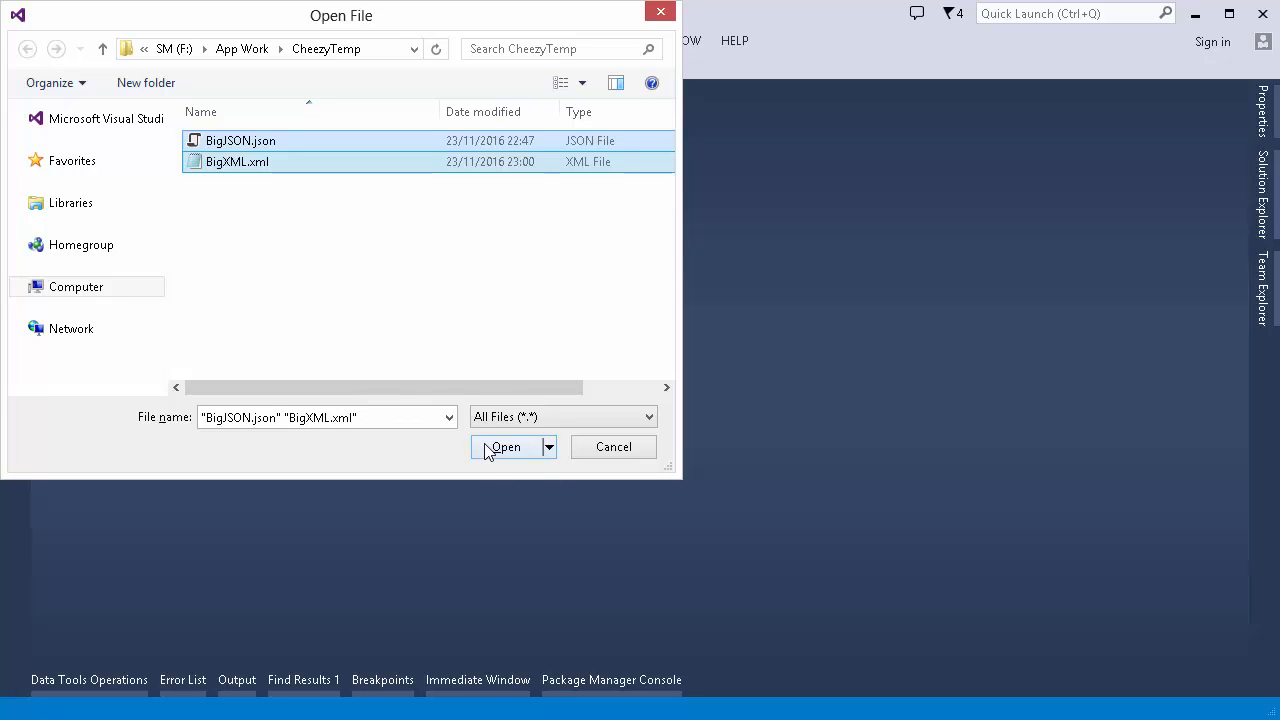
- Open the selected BigJSON.json and BigXML.xml files from CheezyTemp
left_click(505, 447)
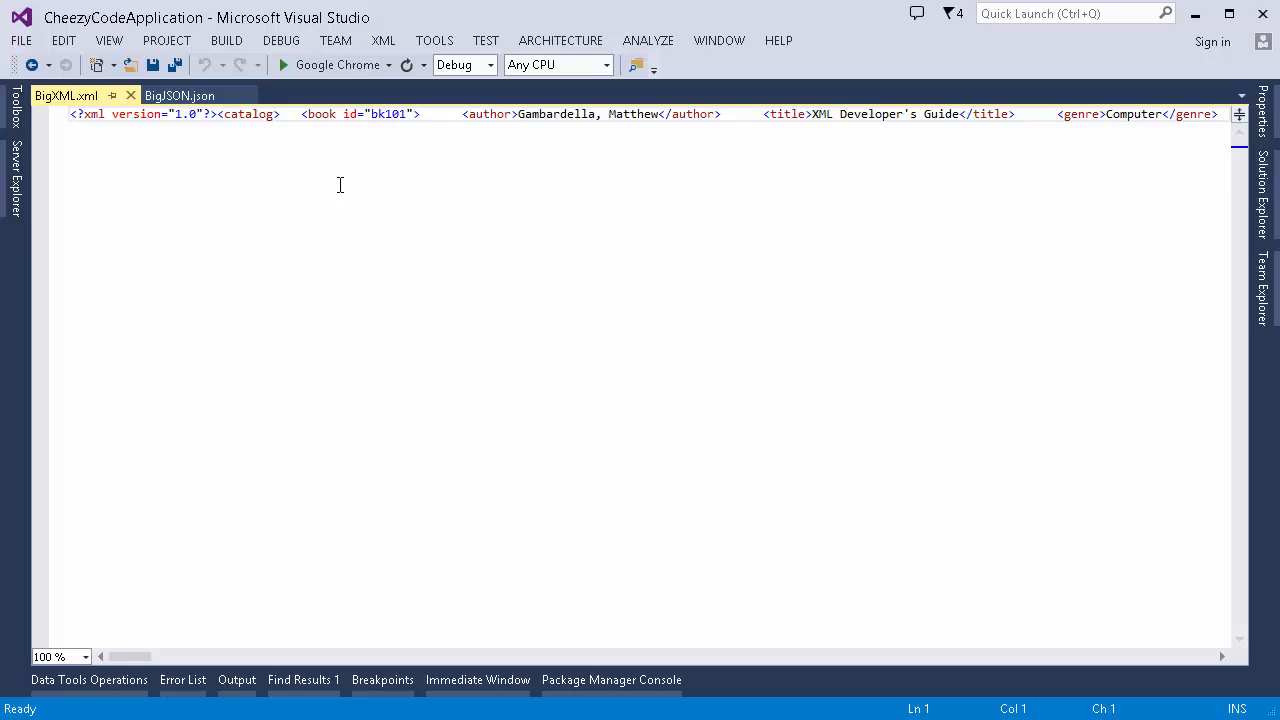
mouse_move(418, 120)
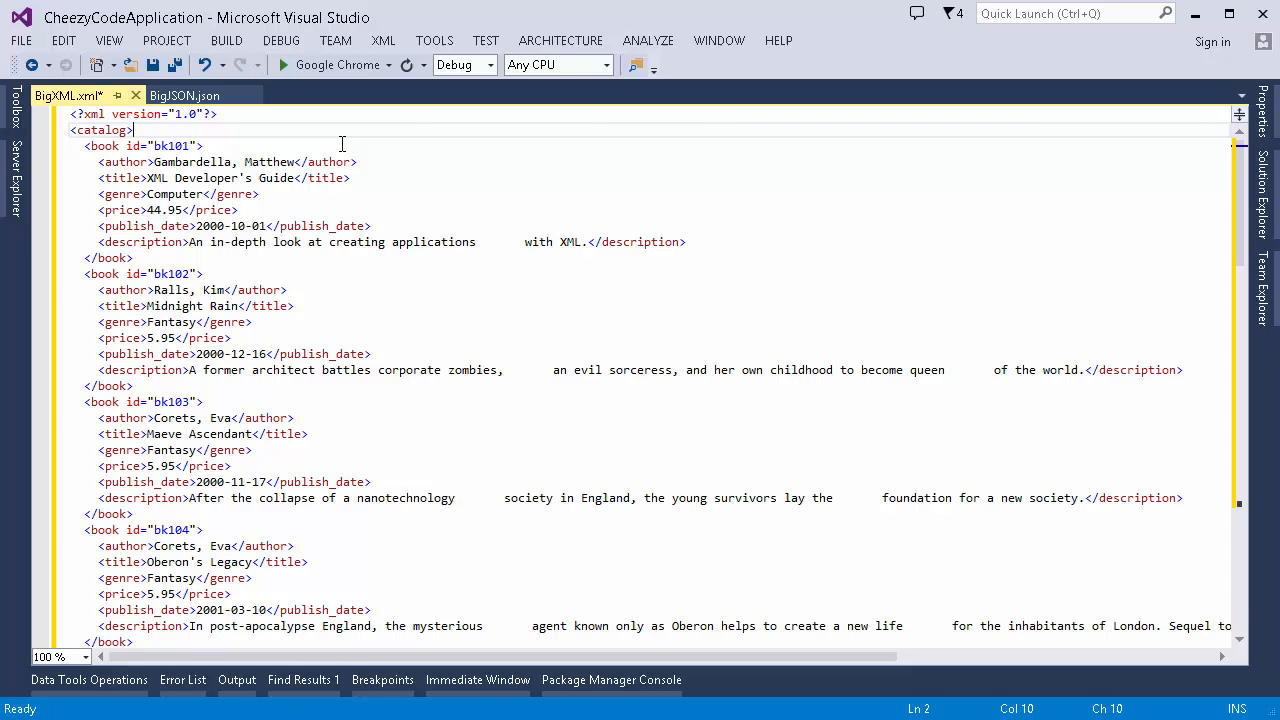
- Review the formatted BigXML.xml catalog, then switch to BigJSON.json
scroll("down", 3)
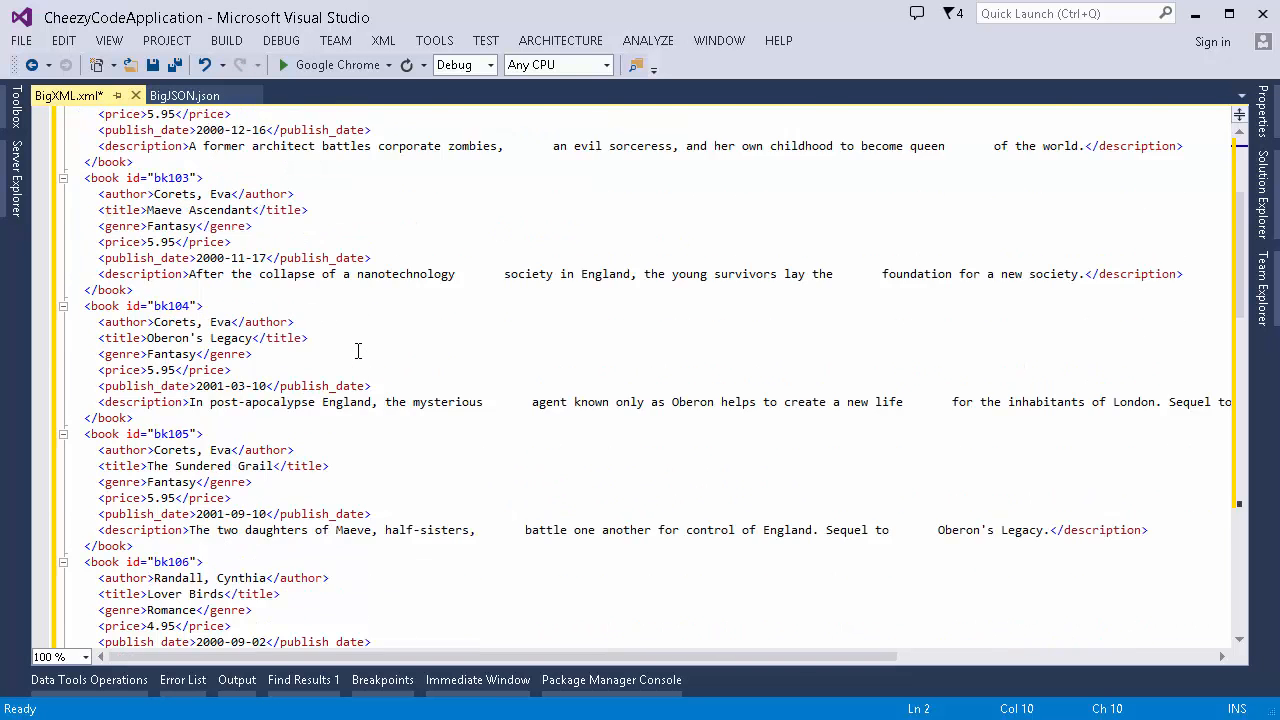
scroll("down", 3)
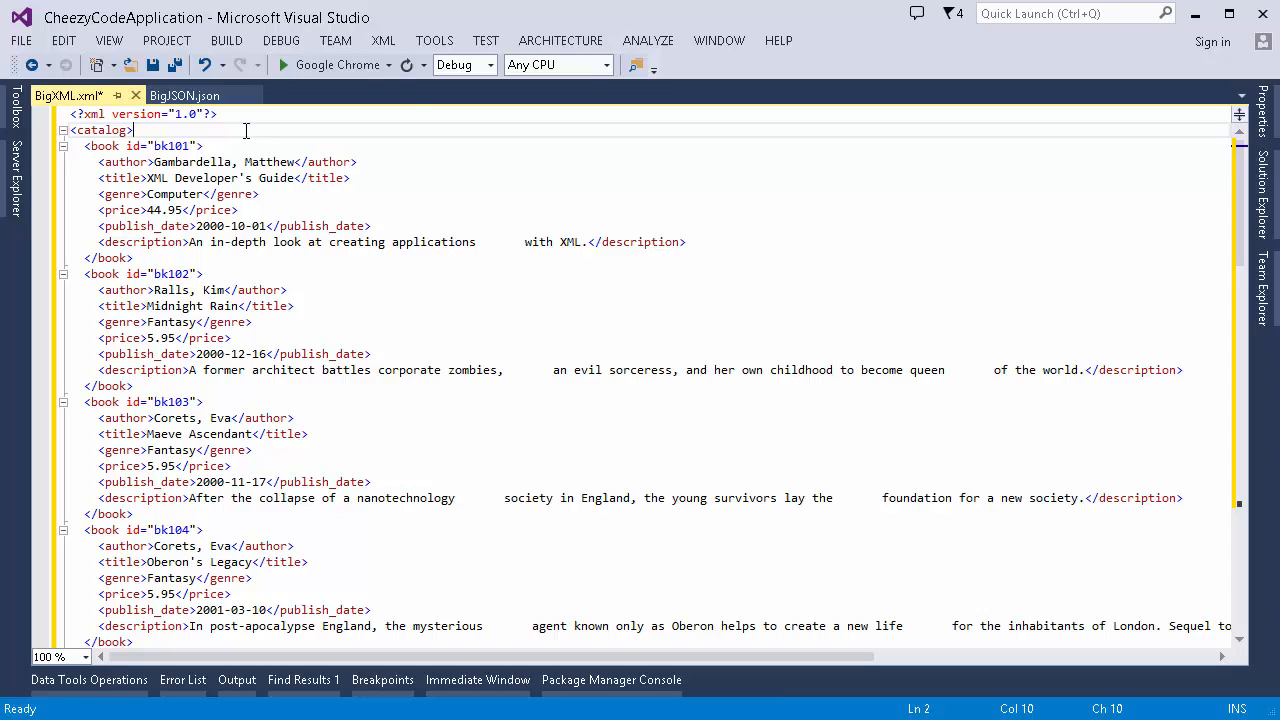
left_click(184, 95)
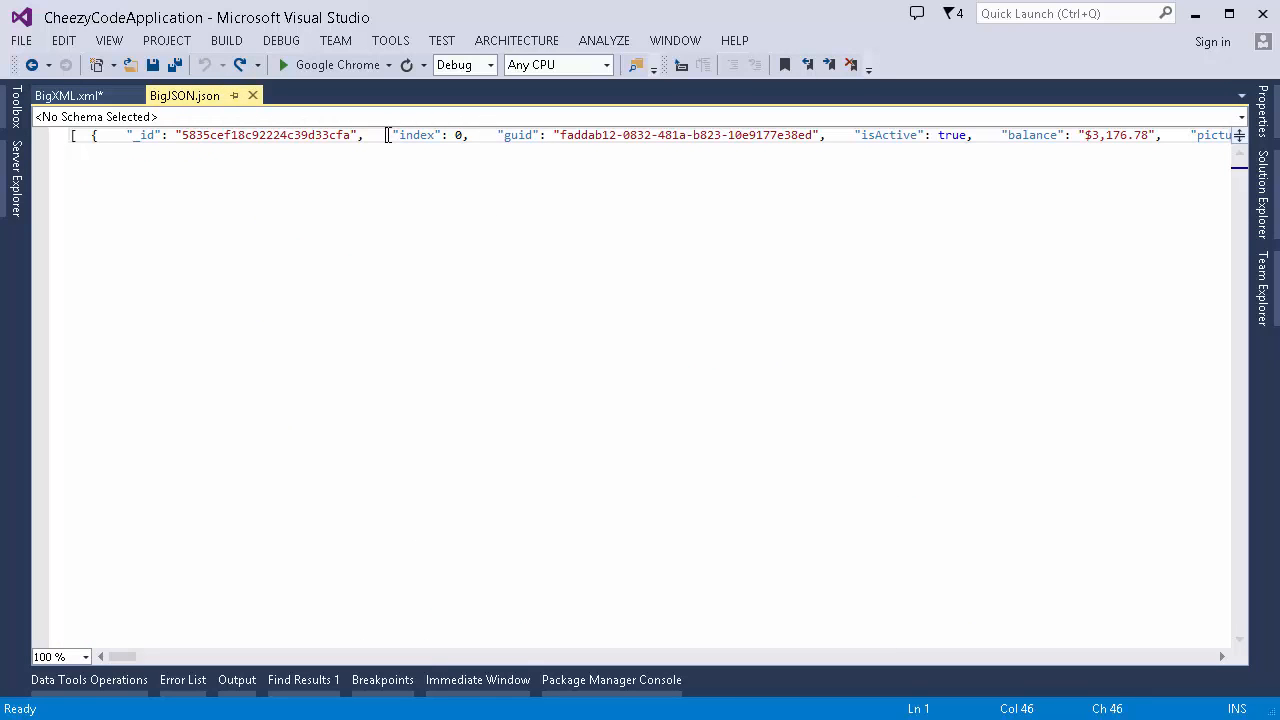
- Reformat BigJSON.json so its records break into indented property lines
key("enter")
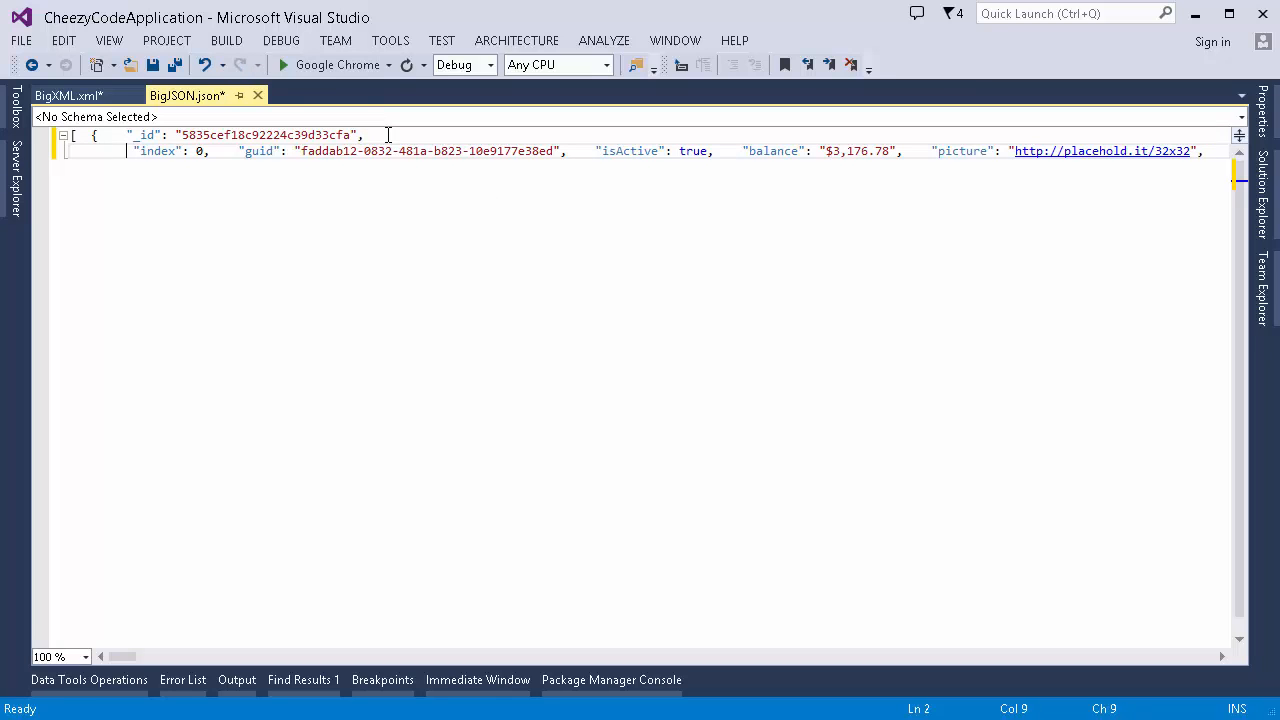
key("ctrl+k")
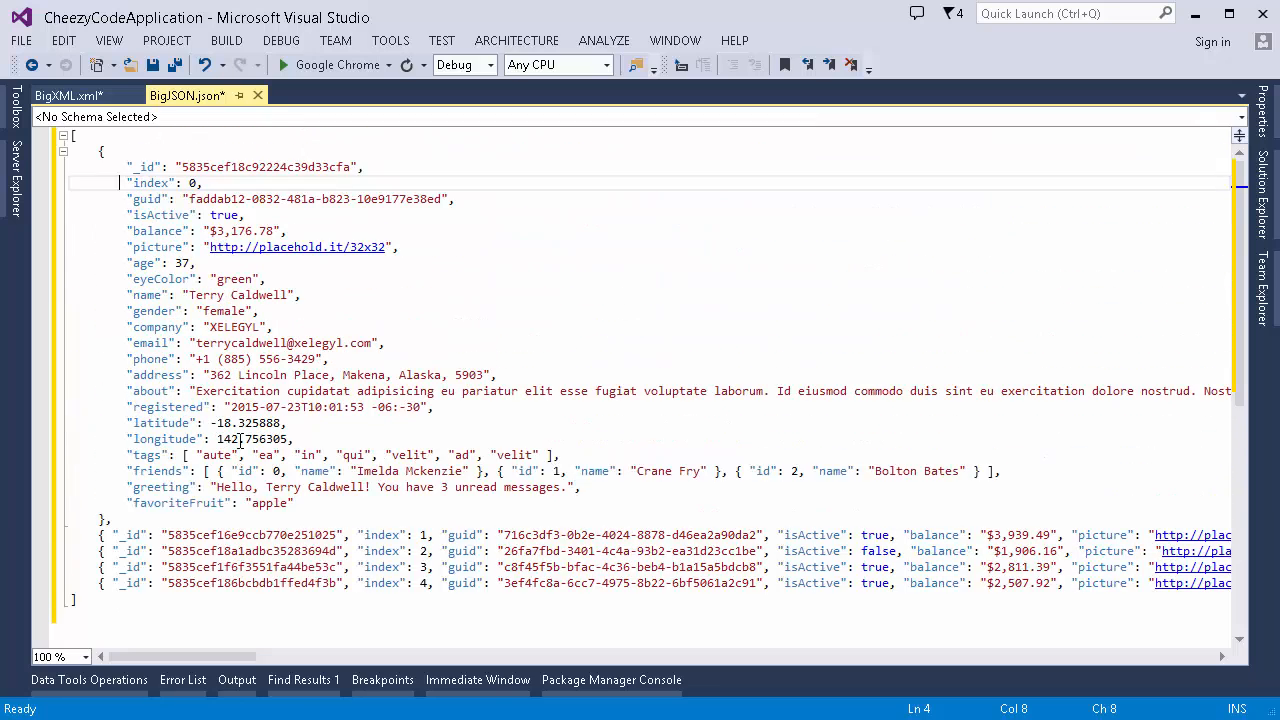
mouse_move(399, 530)
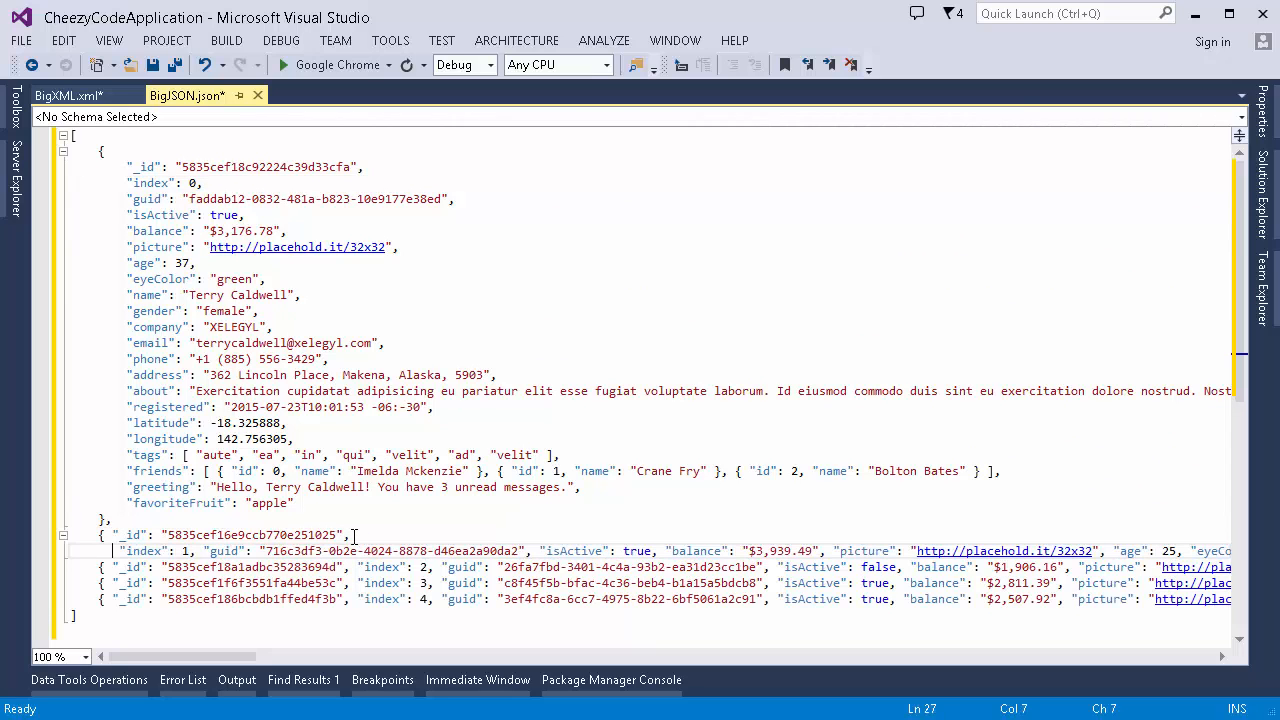
key("ctrl+k")
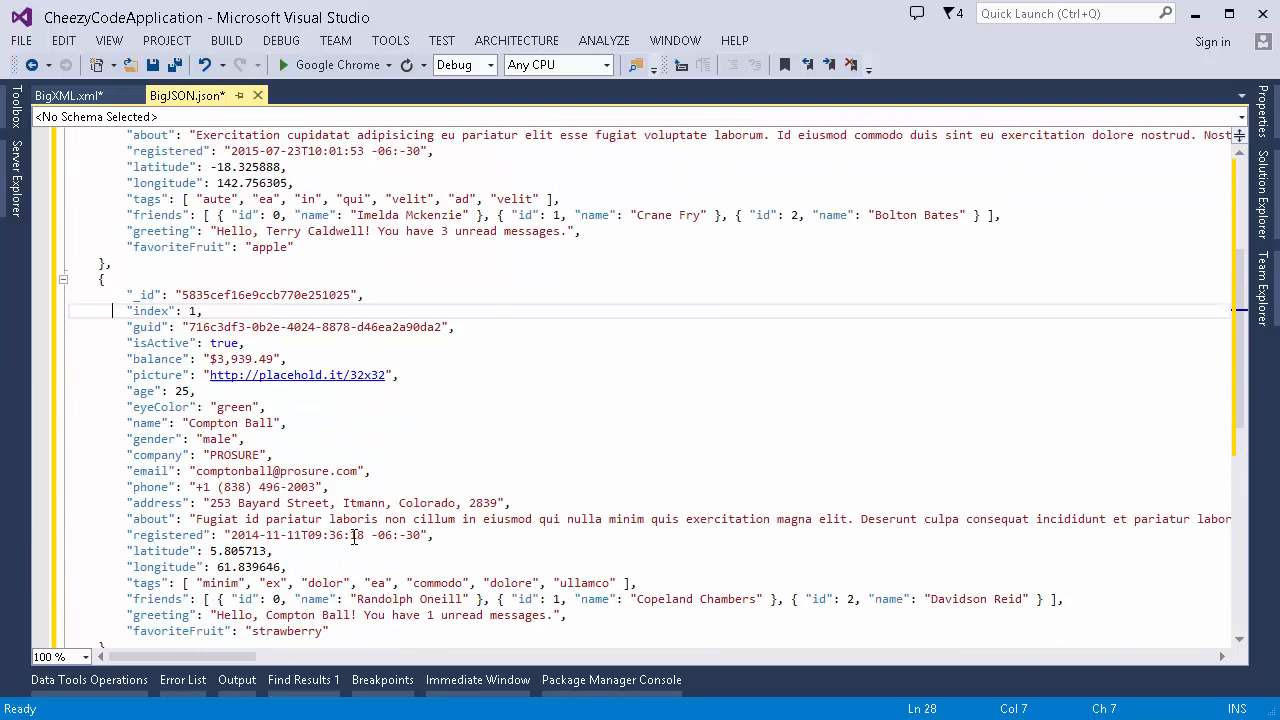
scroll("down", 3)
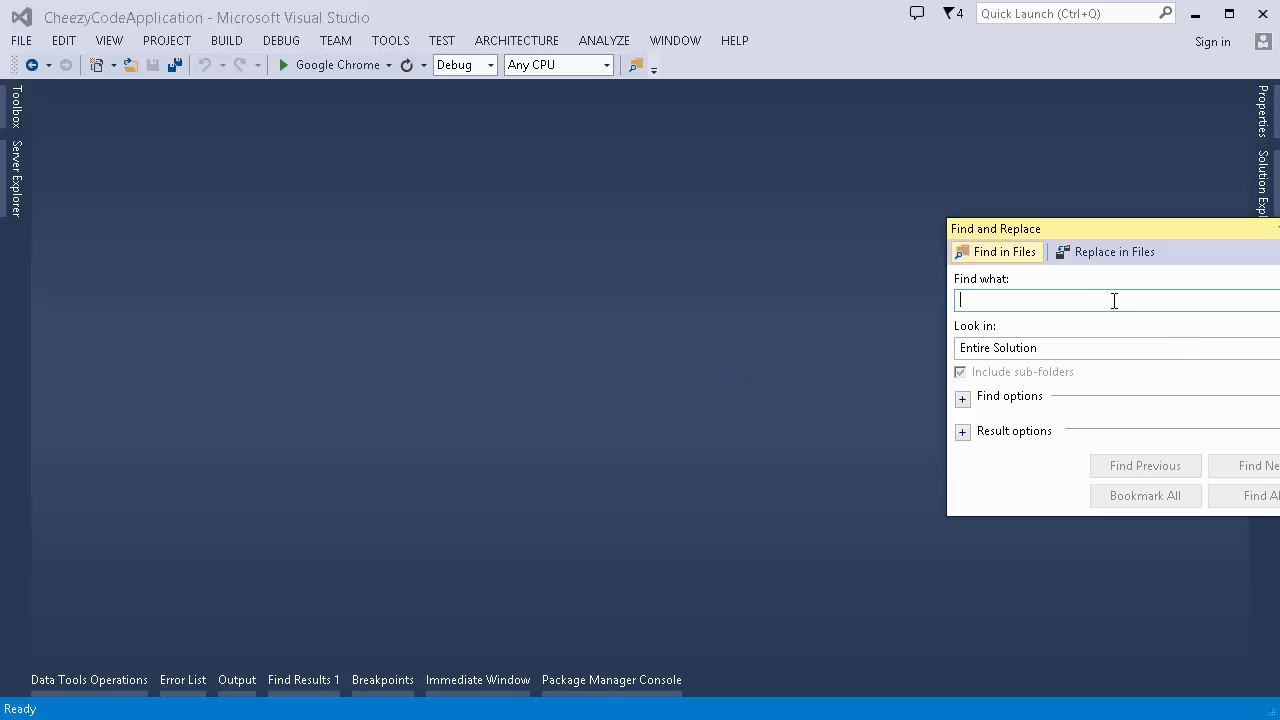
mouse_move(1103, 301)
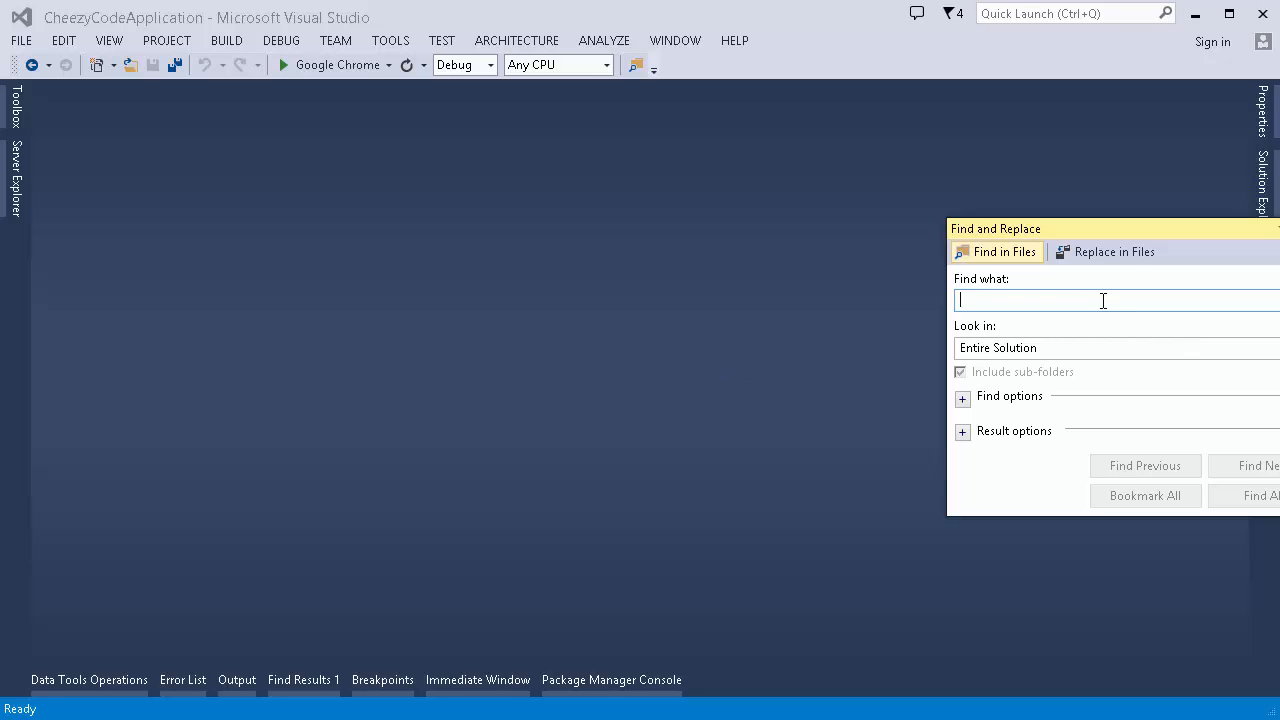
- Find all 'microsoft' matches across the entire solution and scroll through them
type("microsoft")
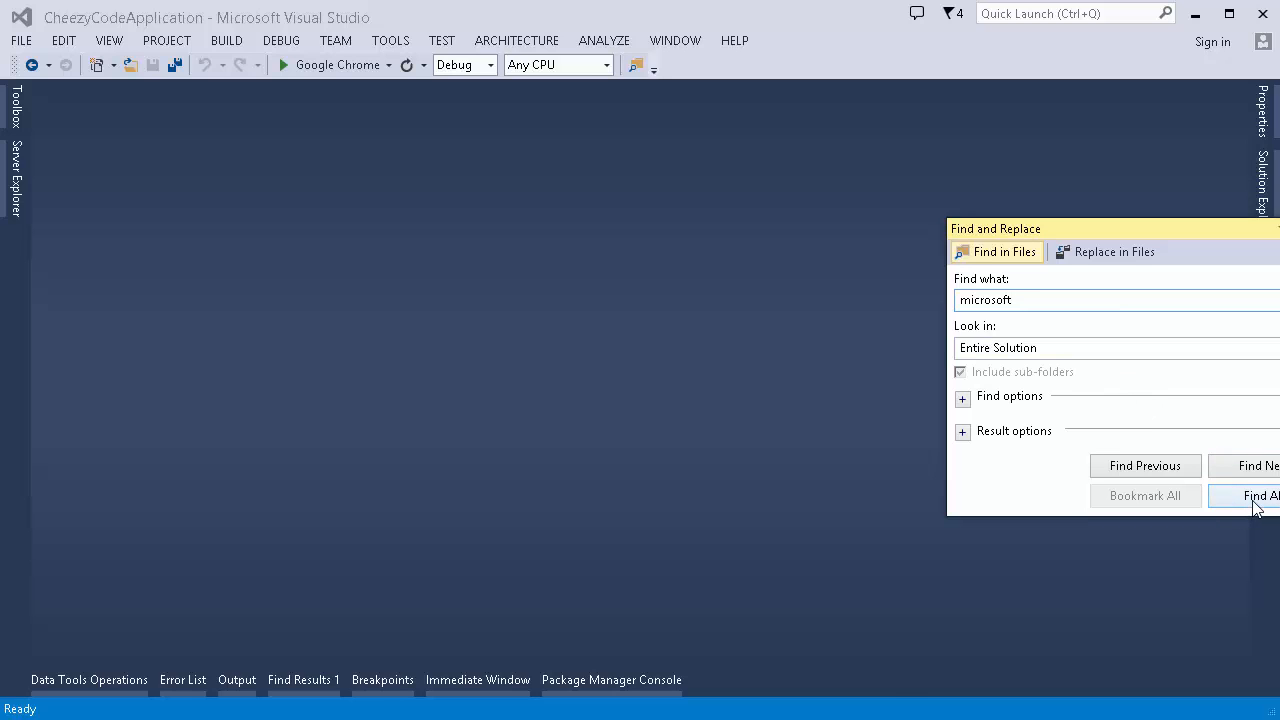
left_click(1262, 495)
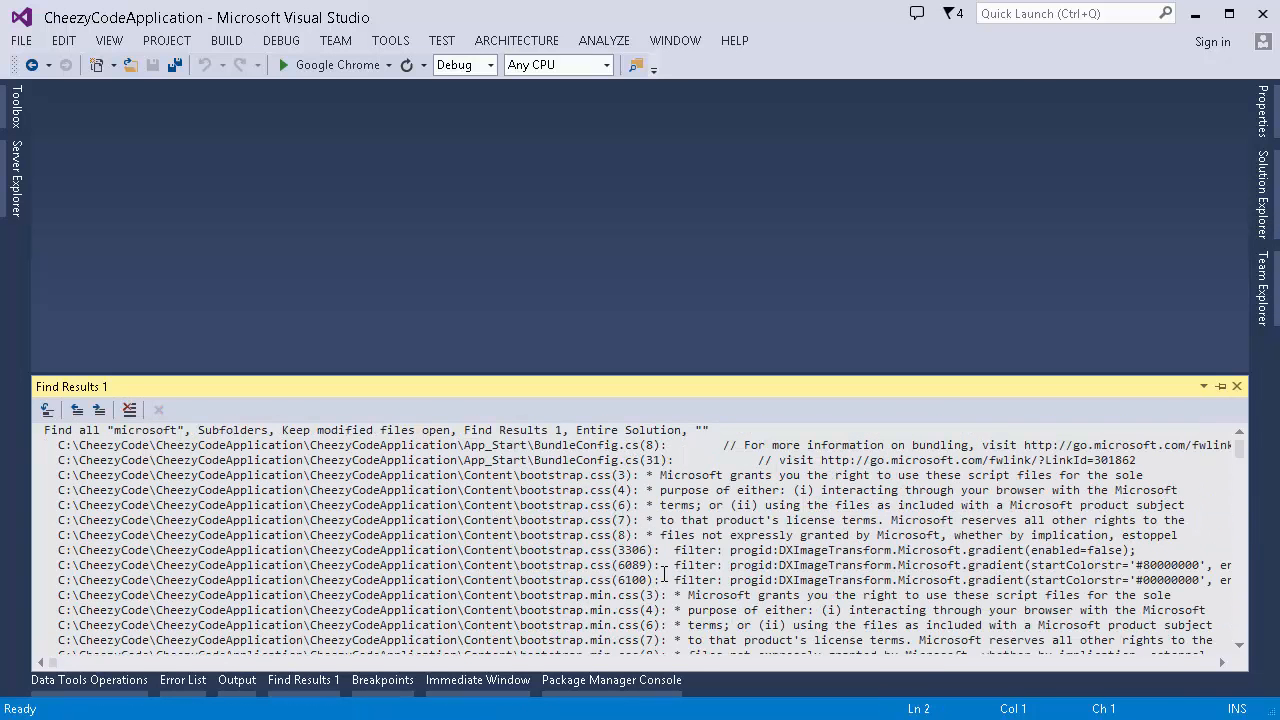
scroll("down", 3)
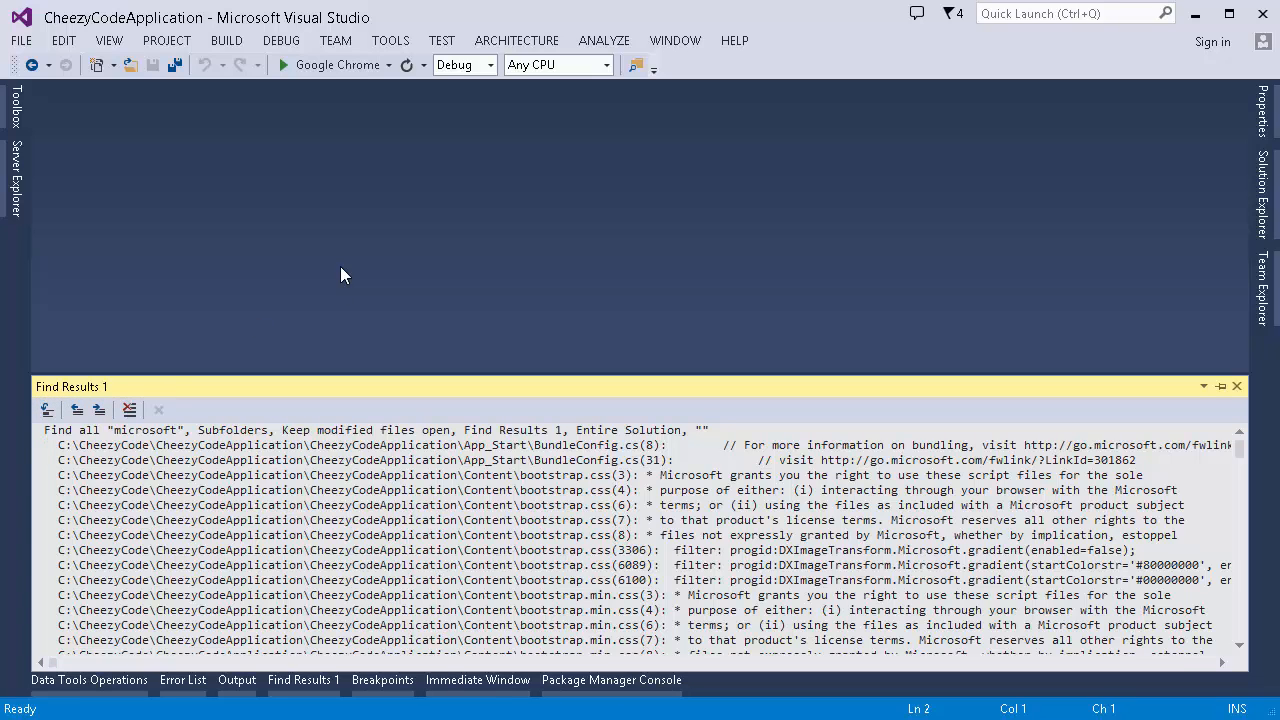
mouse_move(339, 510)
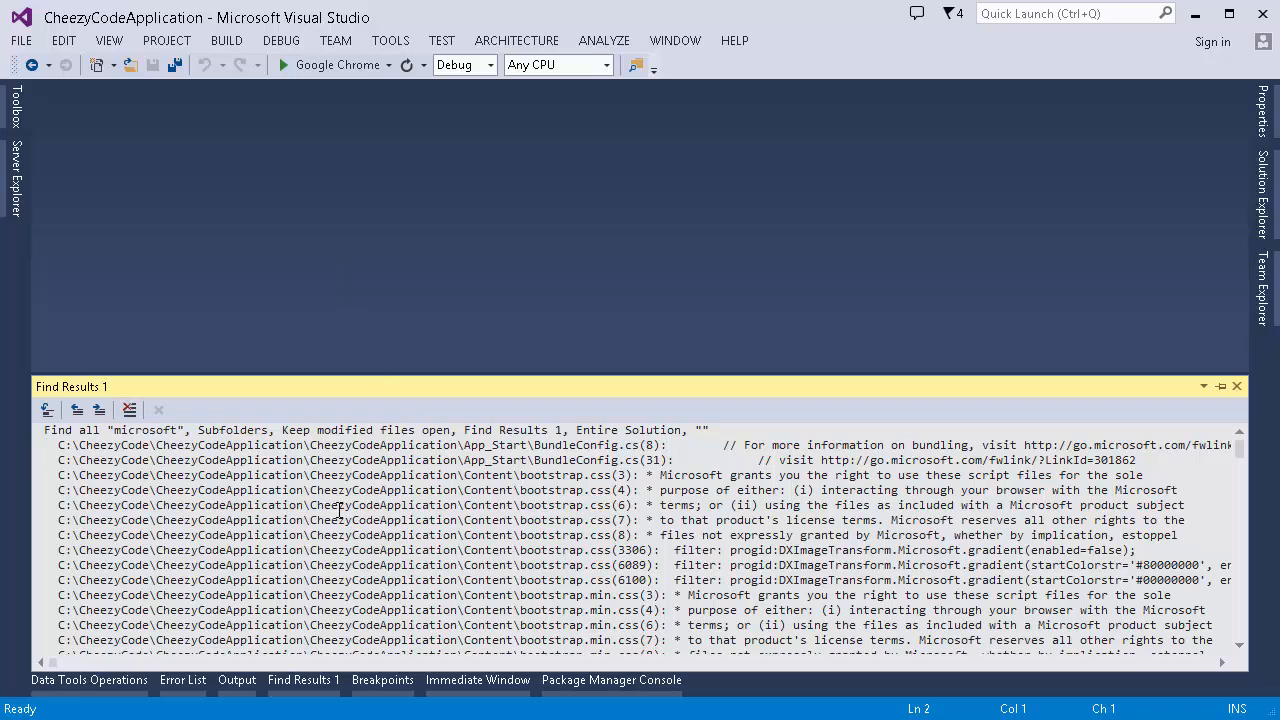
mouse_move(518, 262)
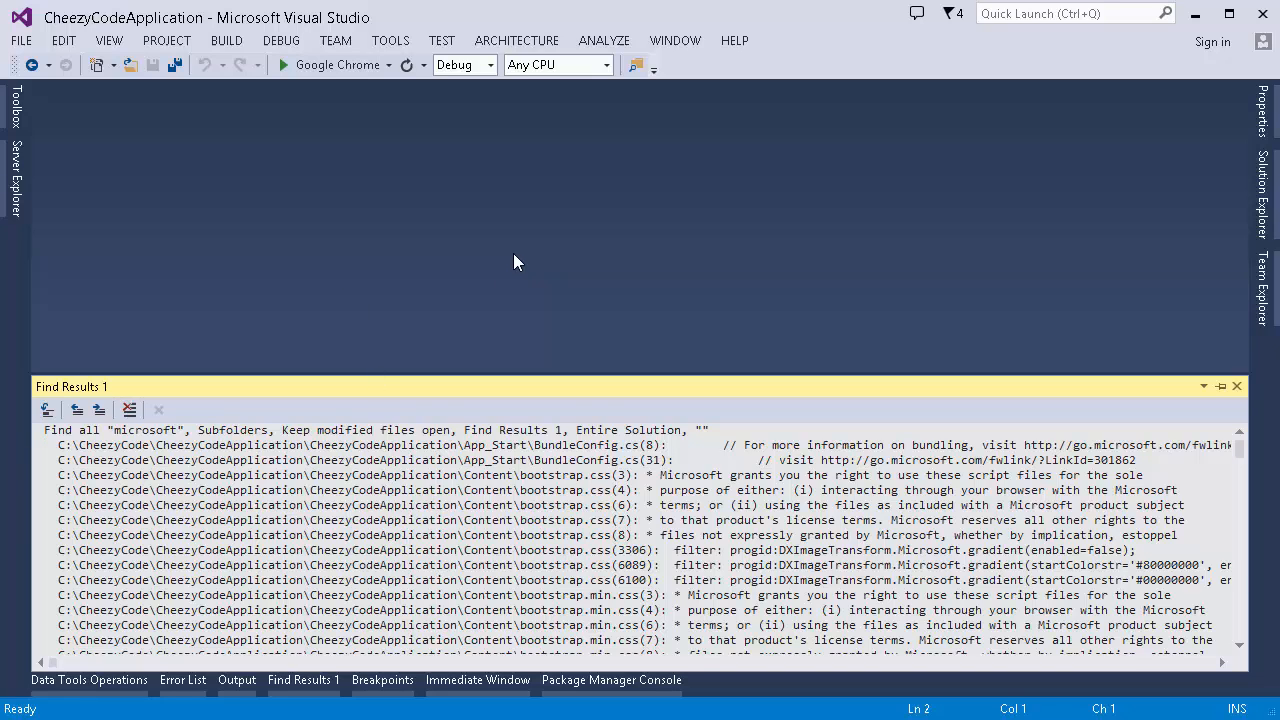
- Find all 'code' matches into Find Results 2, then switch back to Find Results 1
key("ctrl+shift+f")
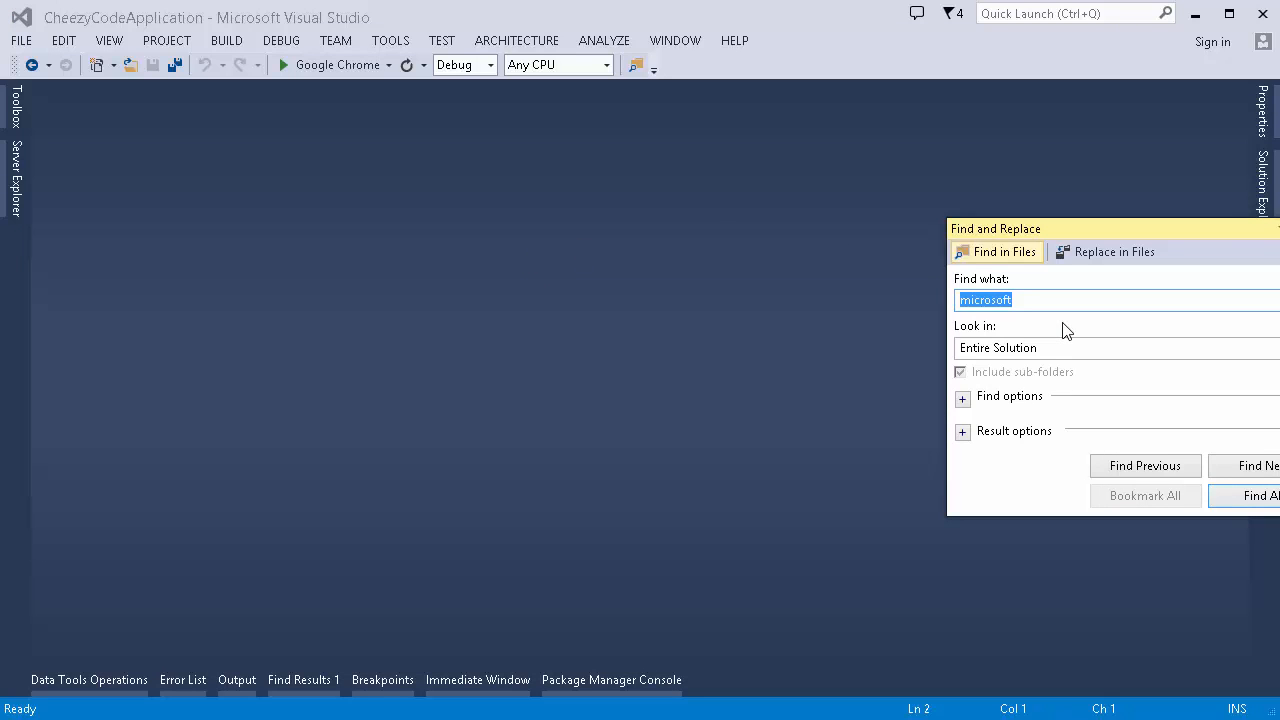
type("code")
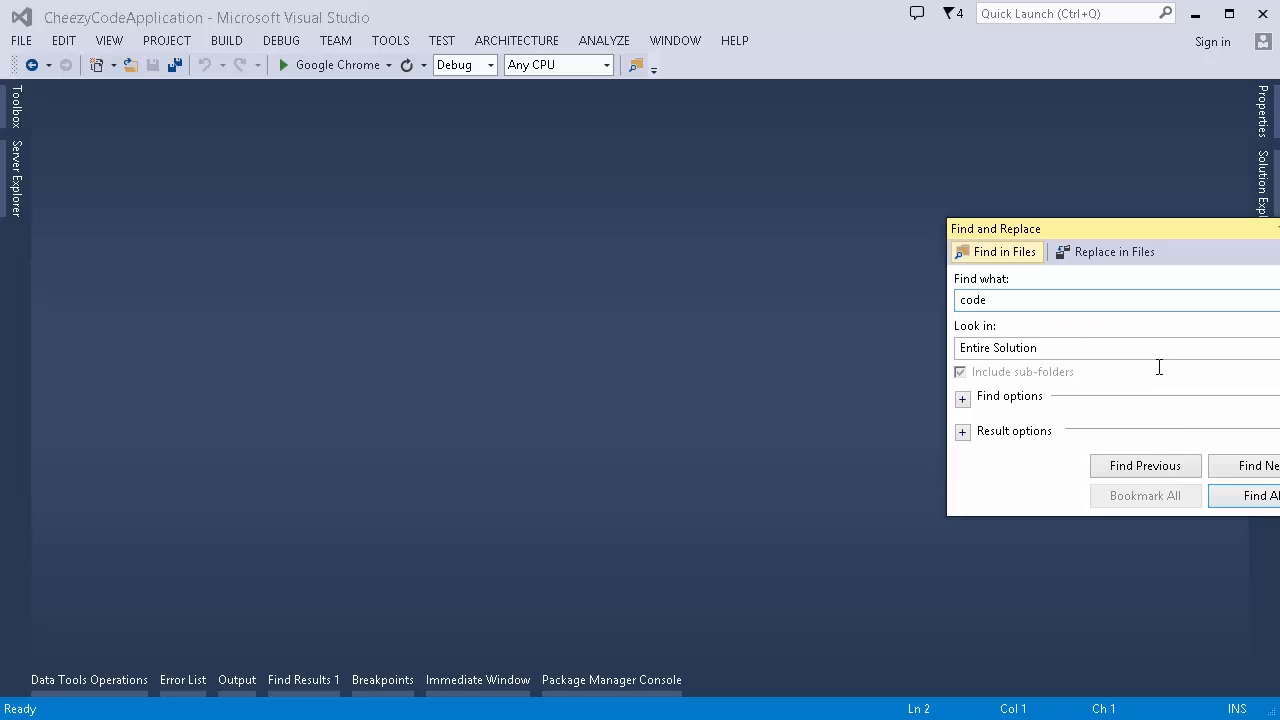
left_click(962, 431)
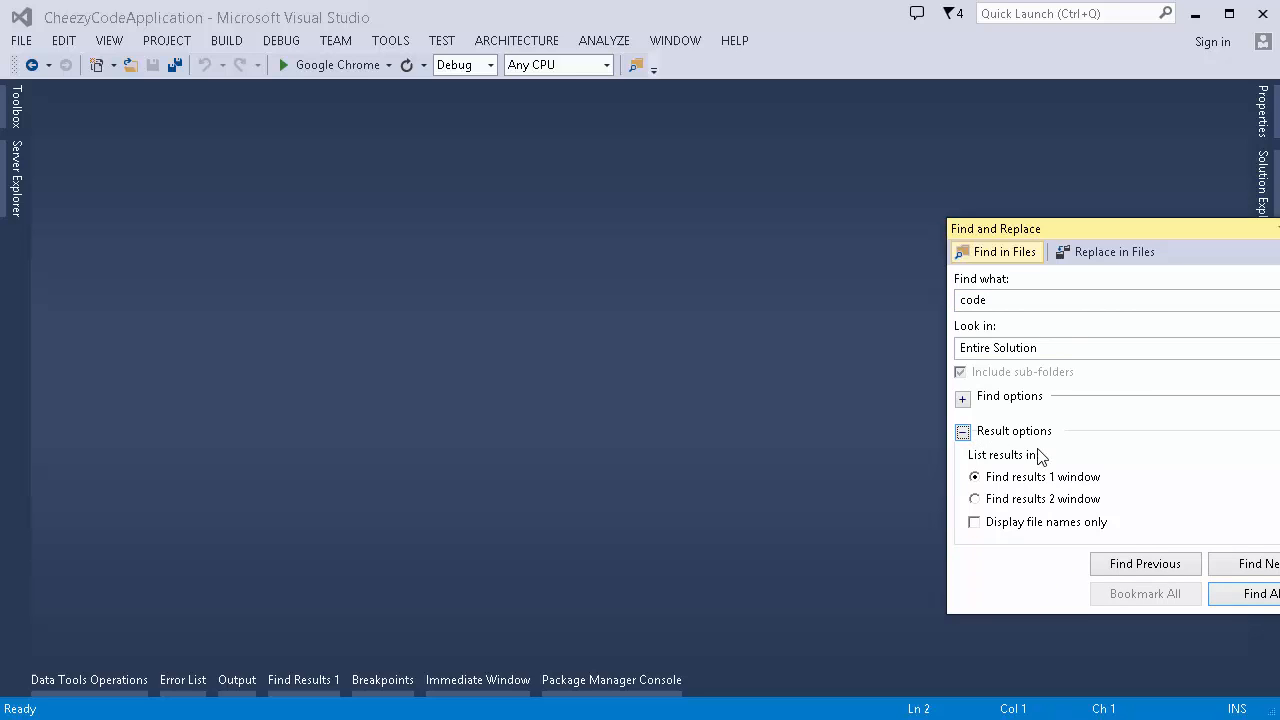
left_click(974, 498)
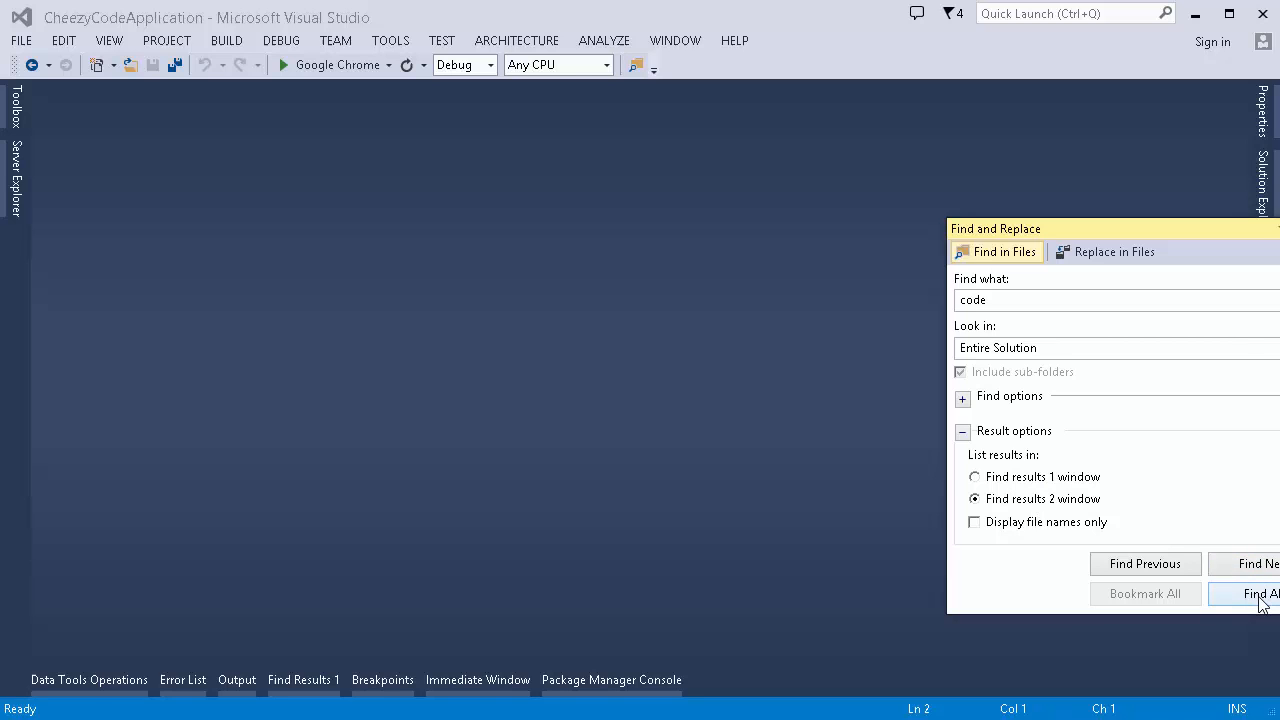
left_click(1265, 593)
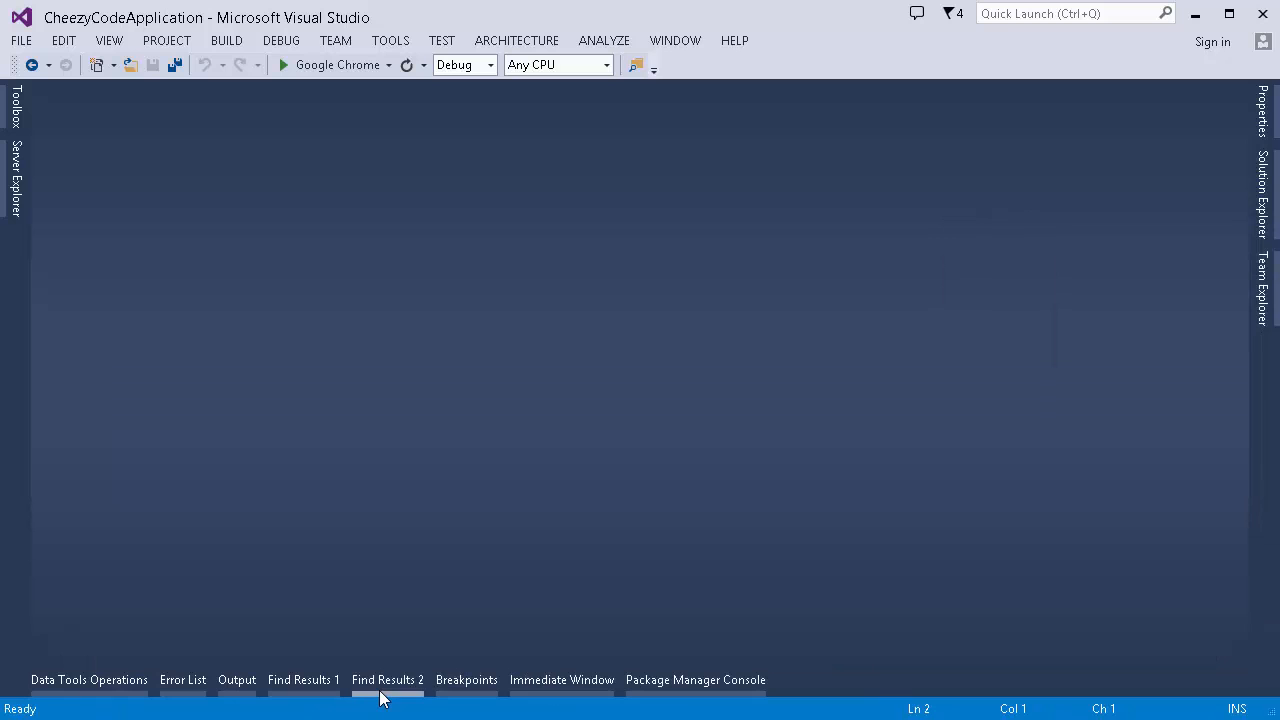
left_click(387, 679)
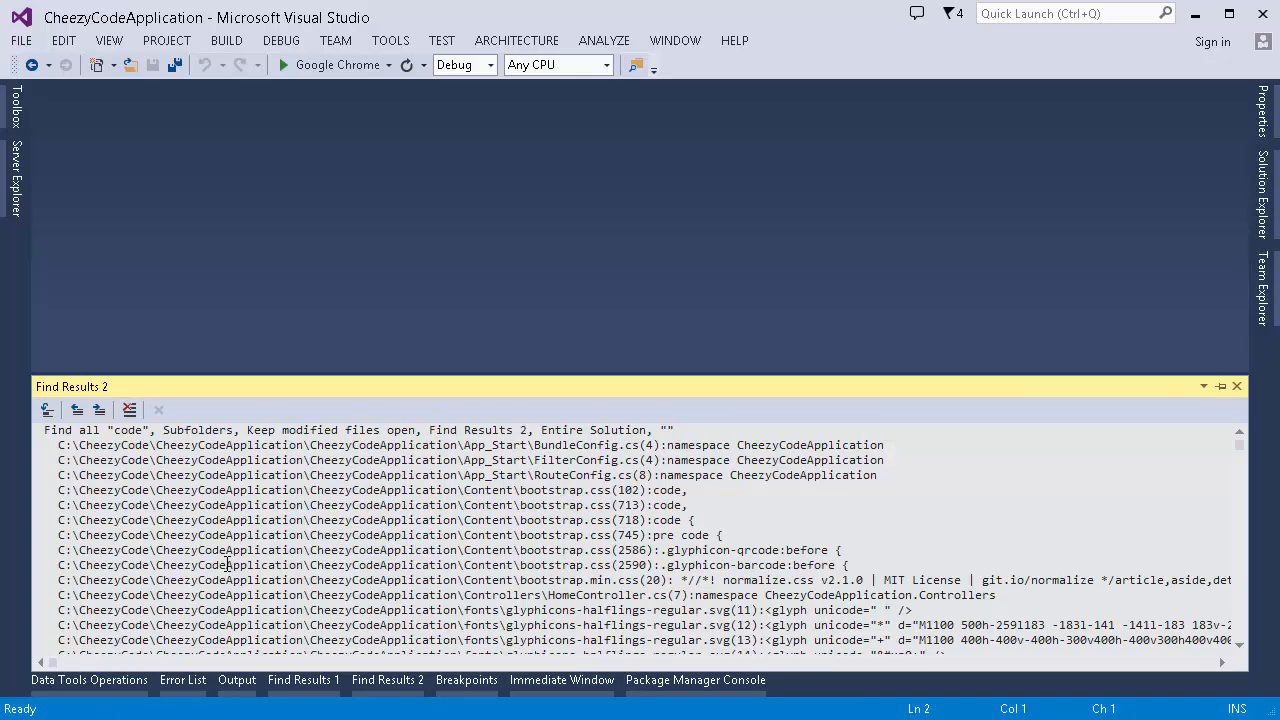
left_click(303, 679)
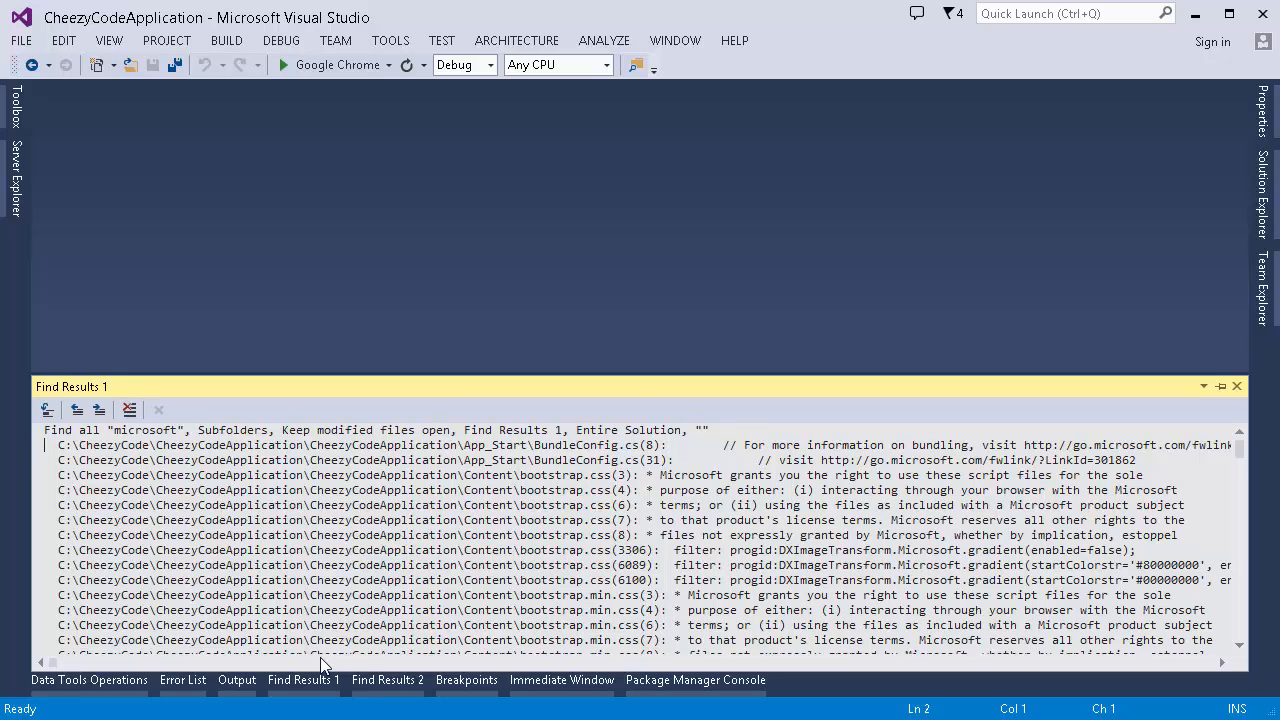
mouse_move(390, 500)
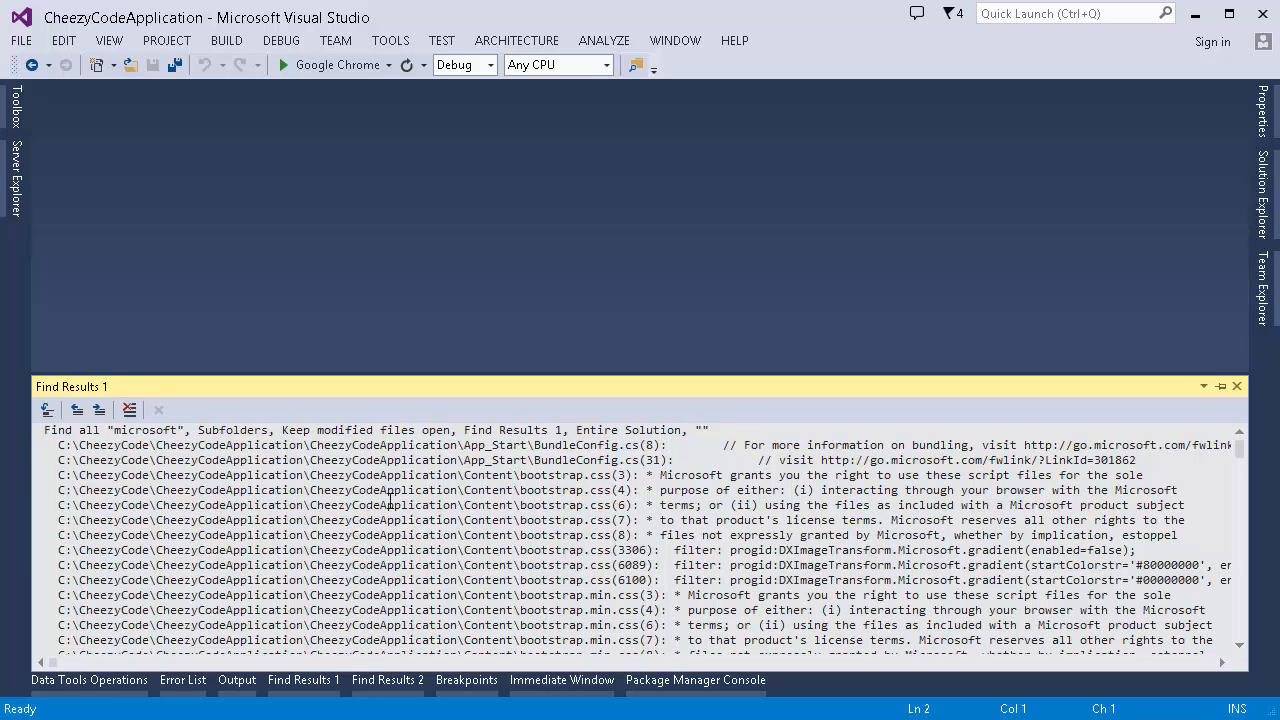
mouse_move(978, 335)
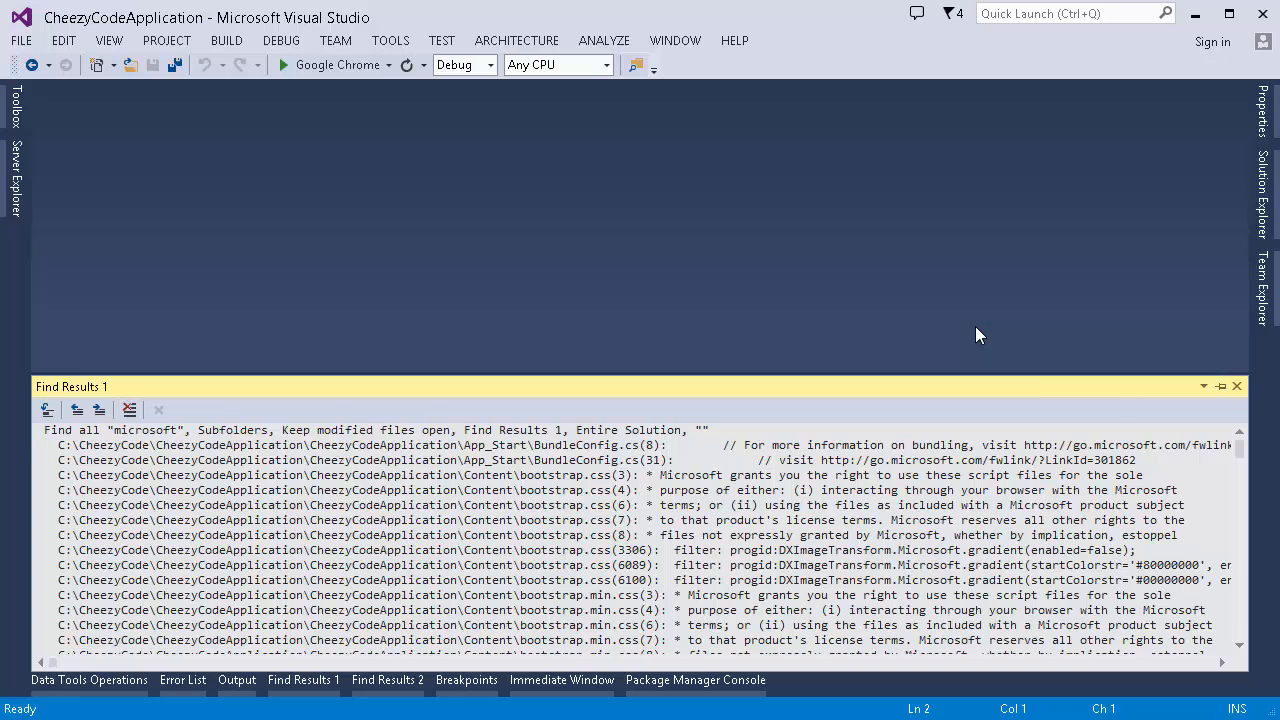
- Hide the search results panel, show the Error List, and select the first error
left_click(1236, 386)
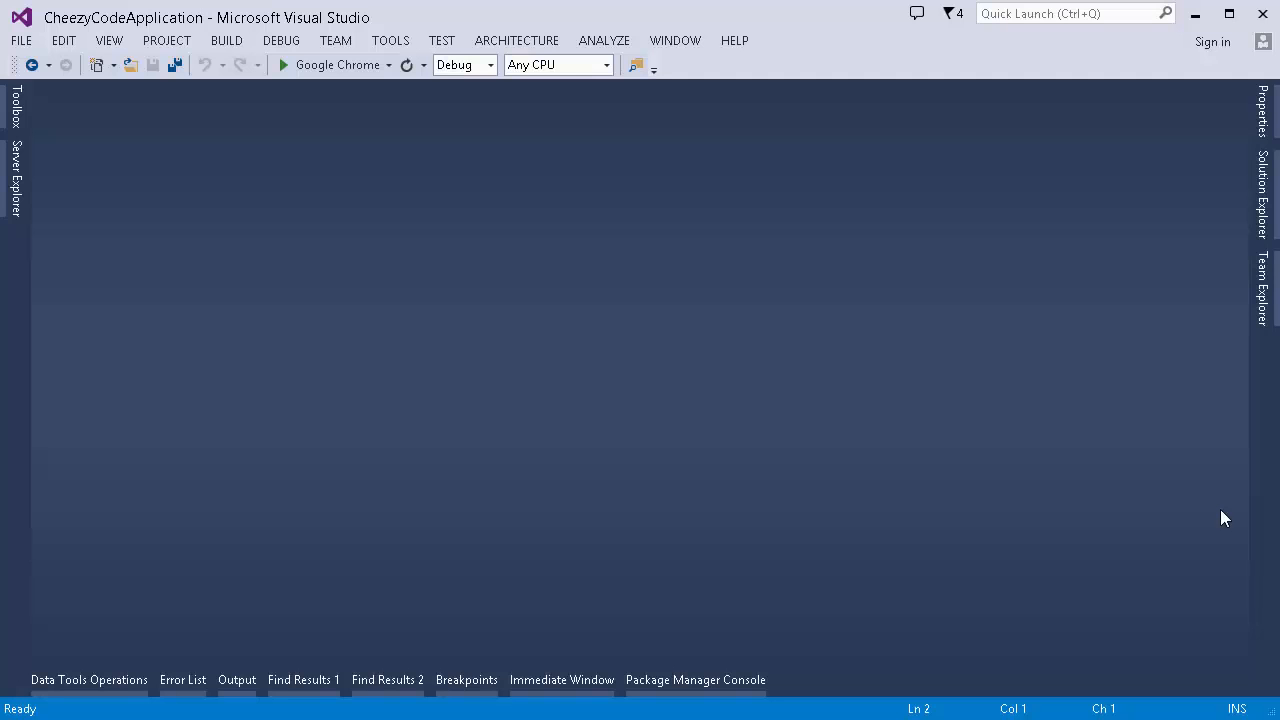
mouse_move(1201, 606)
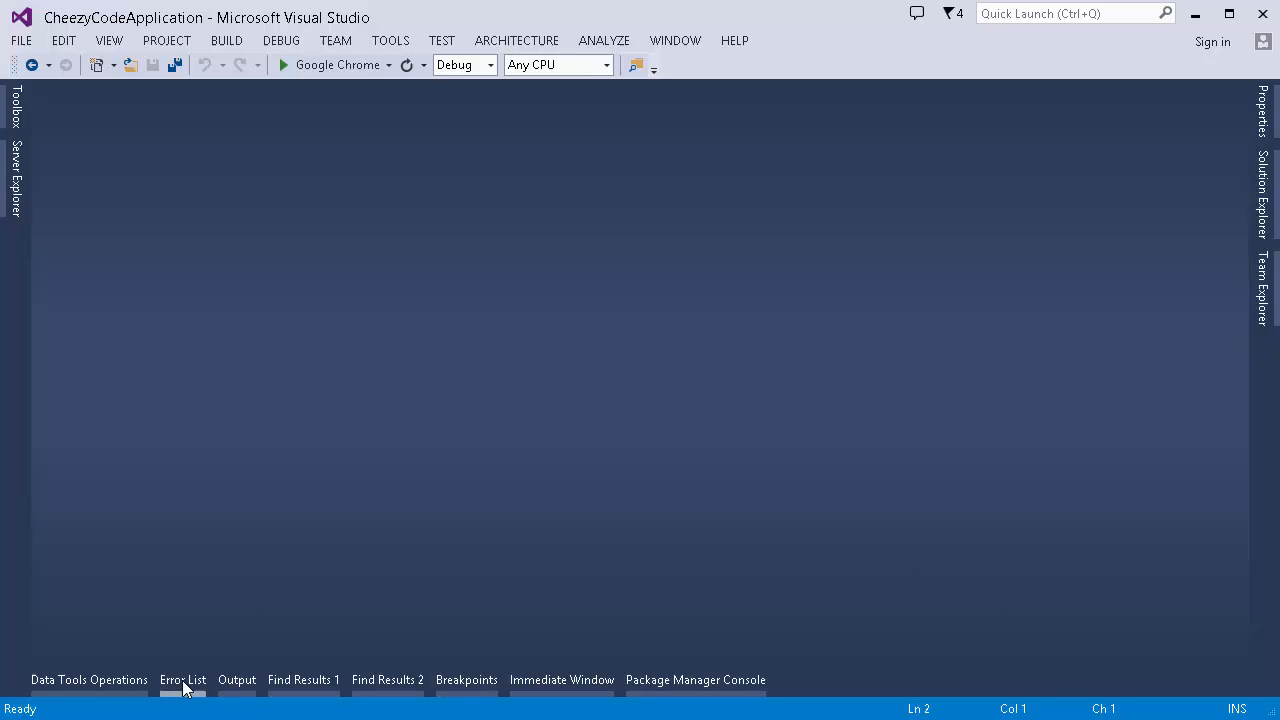
left_click(182, 680)
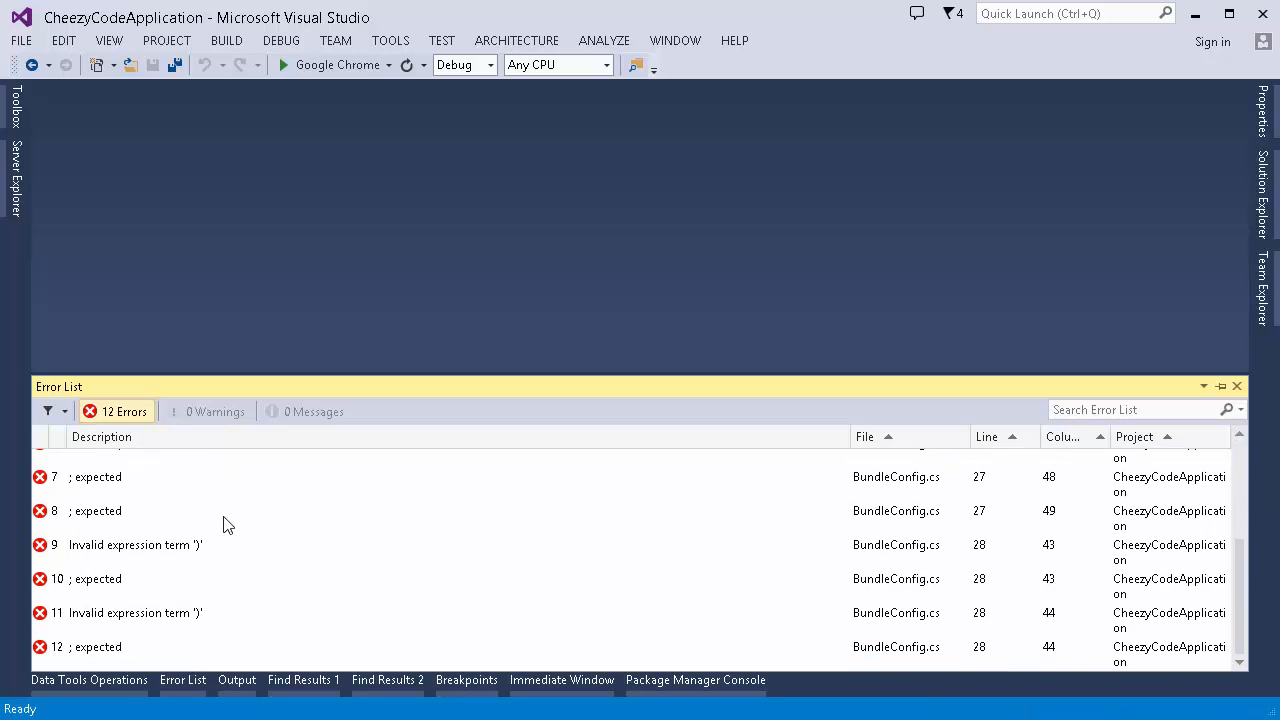
left_click(97, 458)
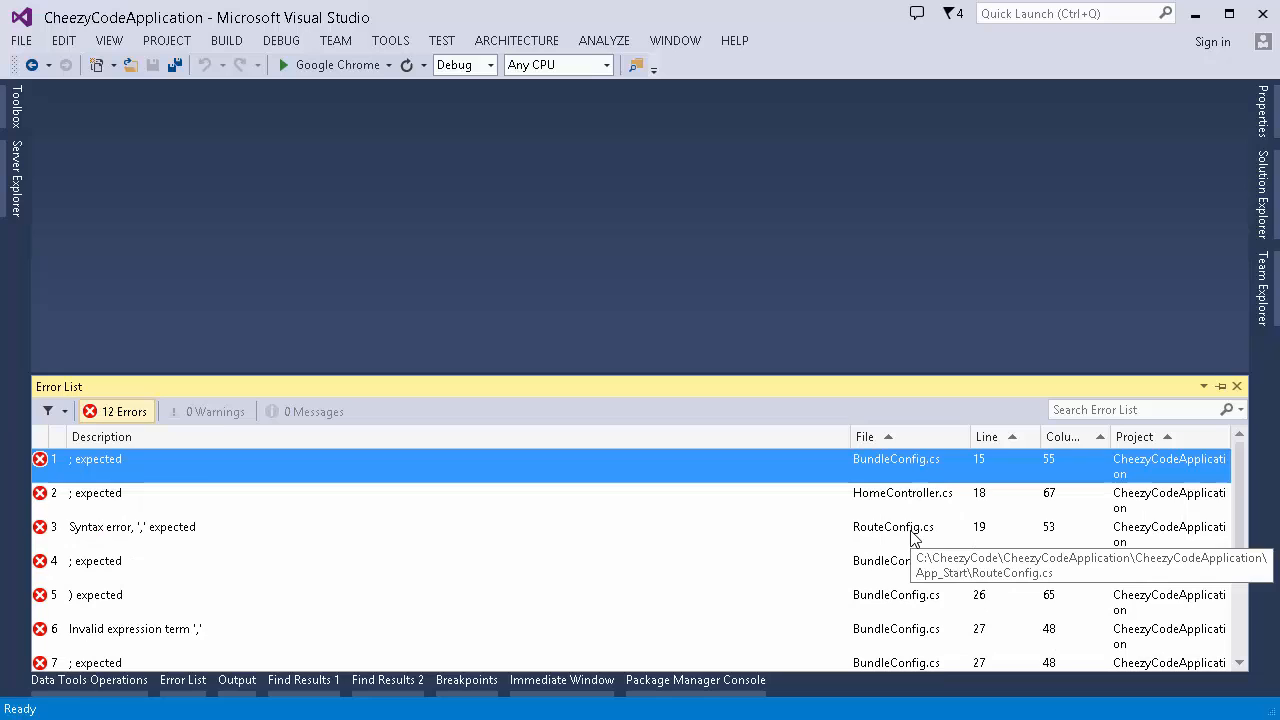
mouse_move(398, 570)
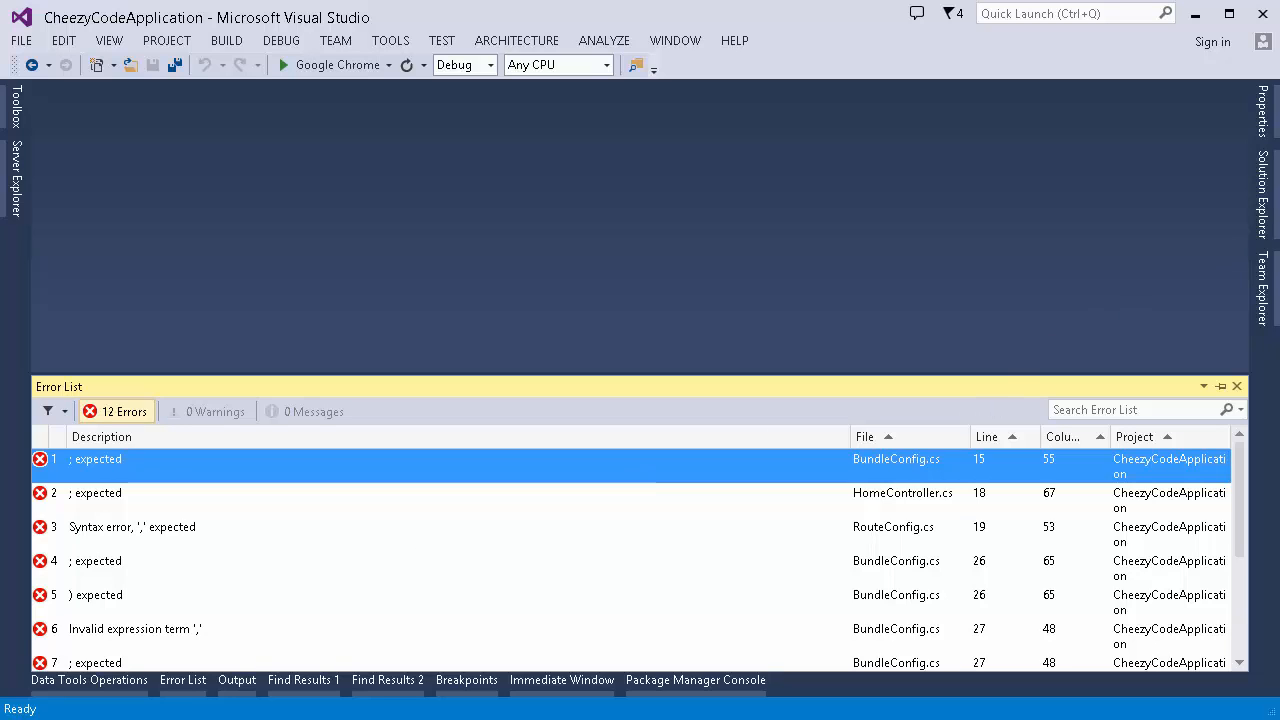
mouse_move(893, 506)
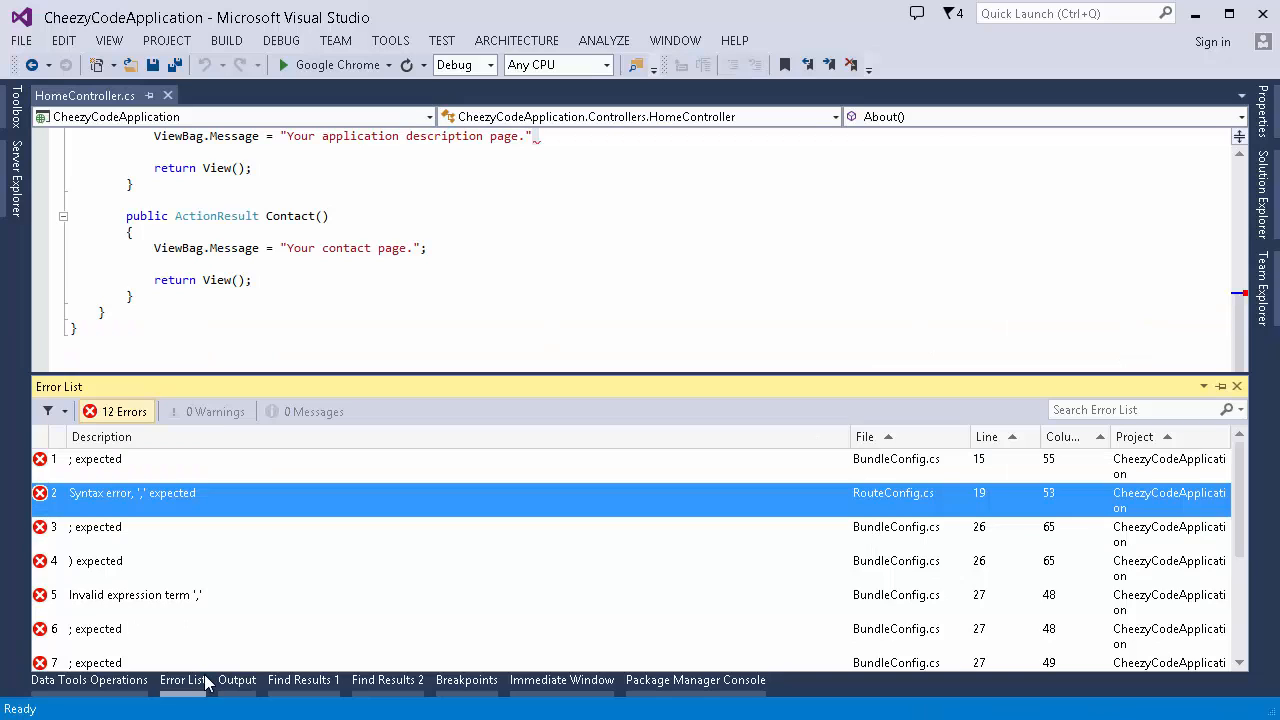
mouse_move(122, 498)
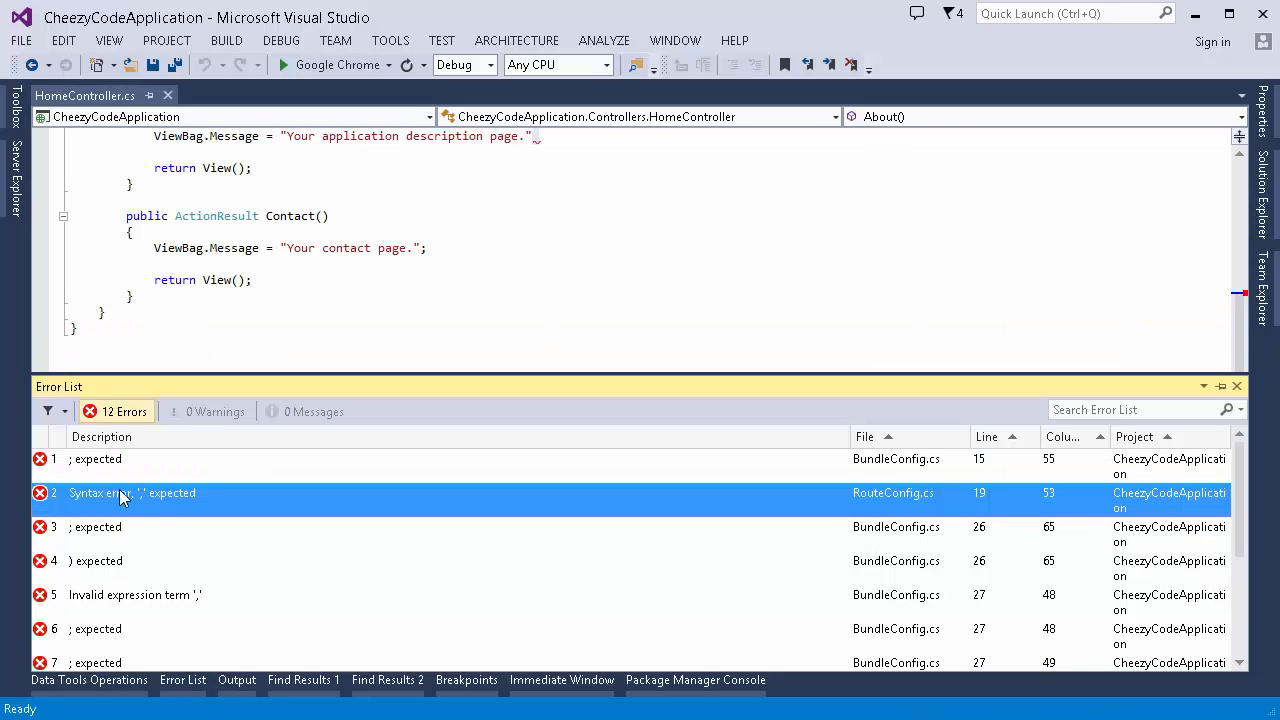
- Set the Error List scope filter to Current Document, showing 0 of 11 errors
left_click(48, 411)
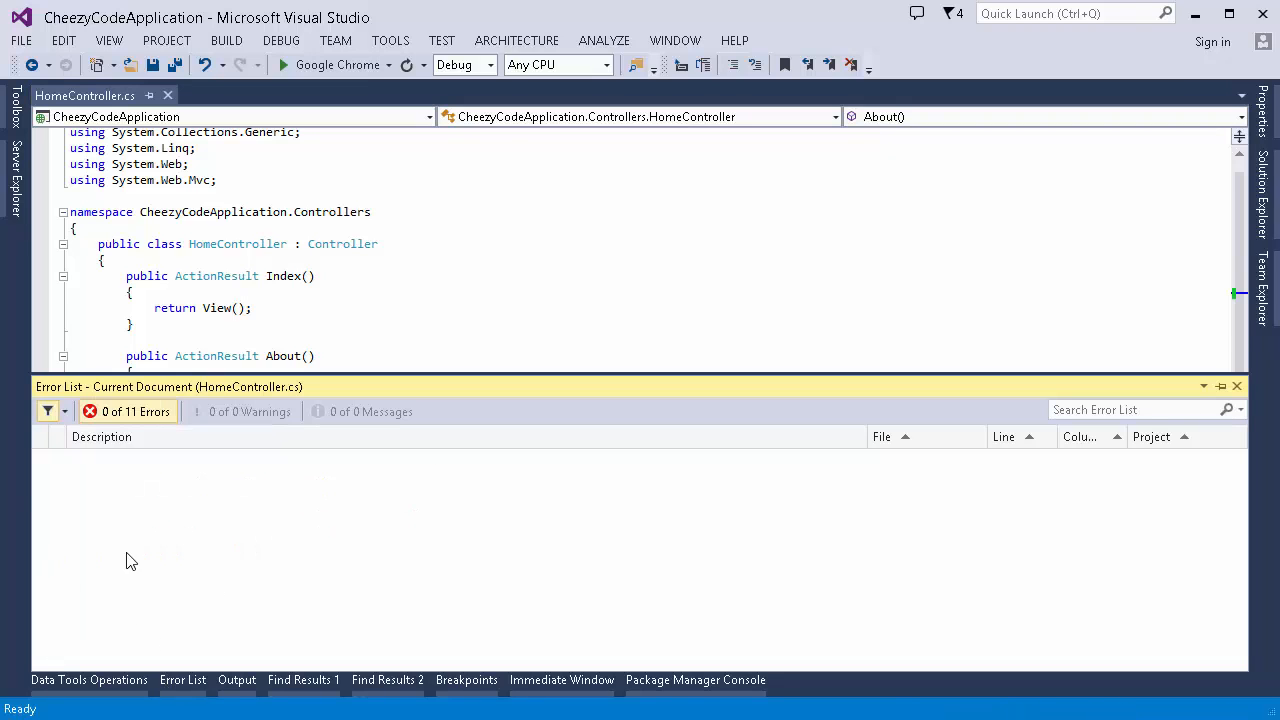
- Try Open Documents and Current Project scopes, then uncheck Current Project to show all 11 errors
left_click(47, 411)
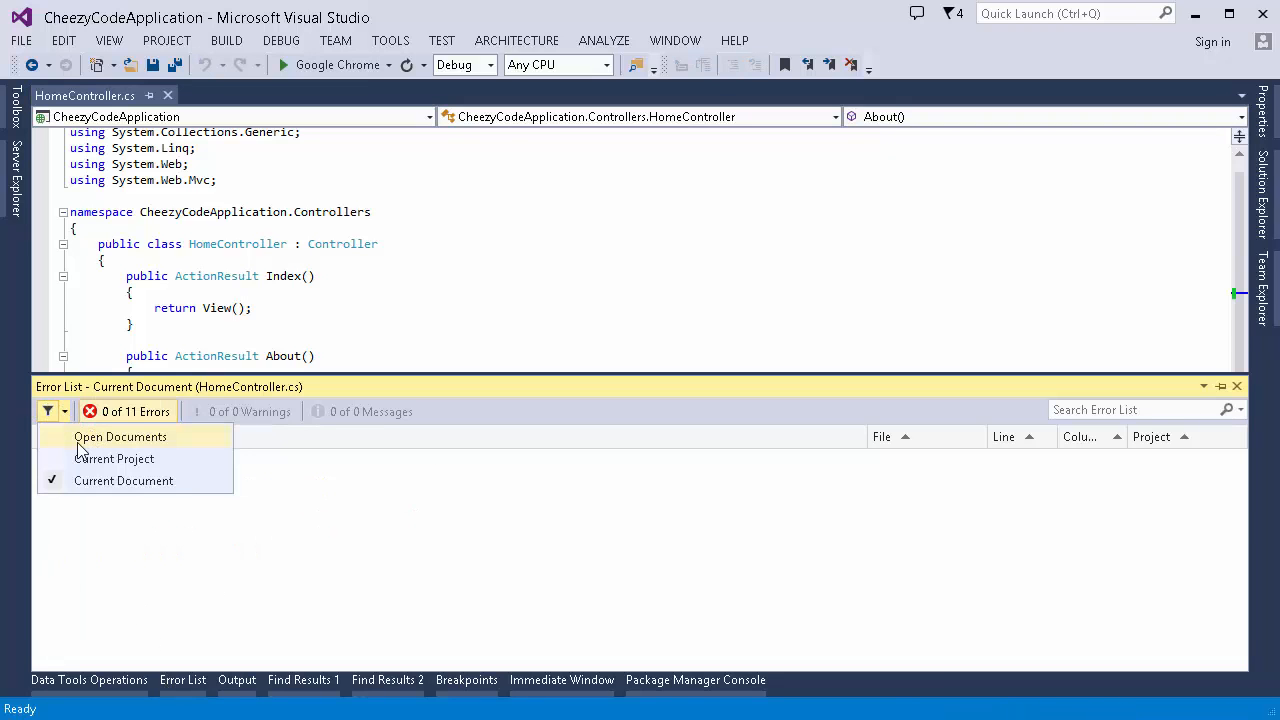
left_click(120, 437)
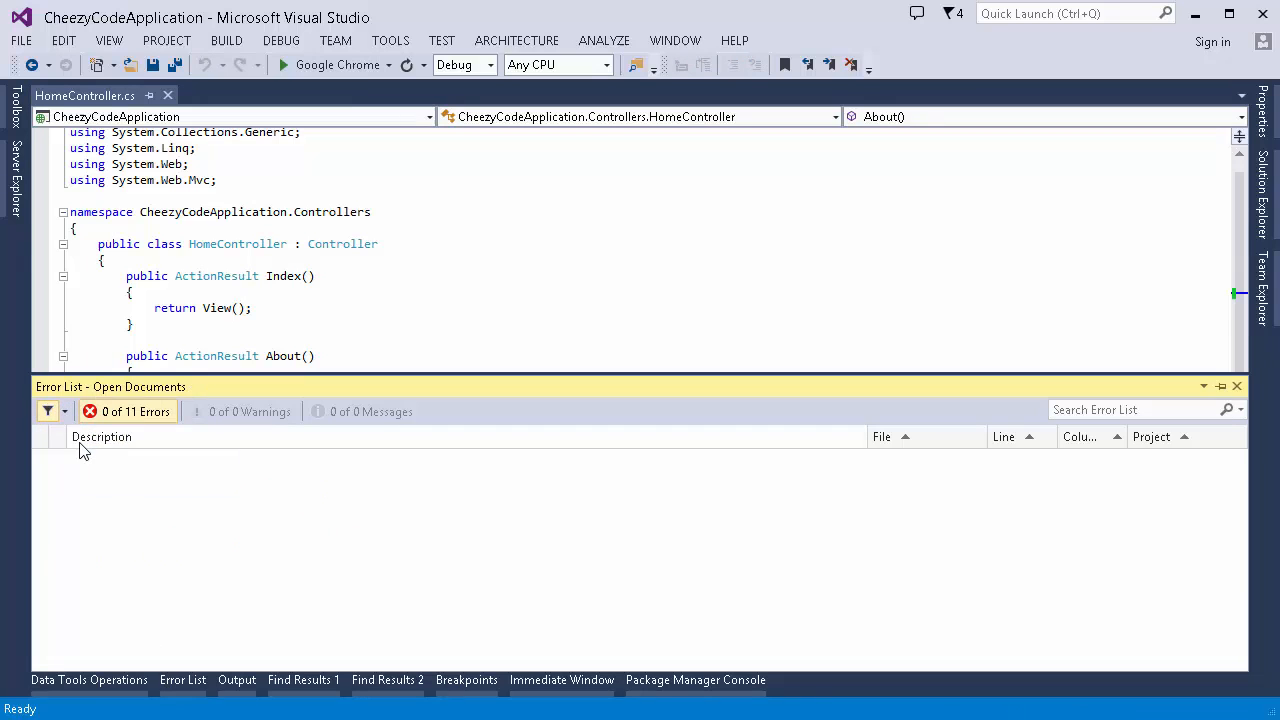
left_click(64, 411)
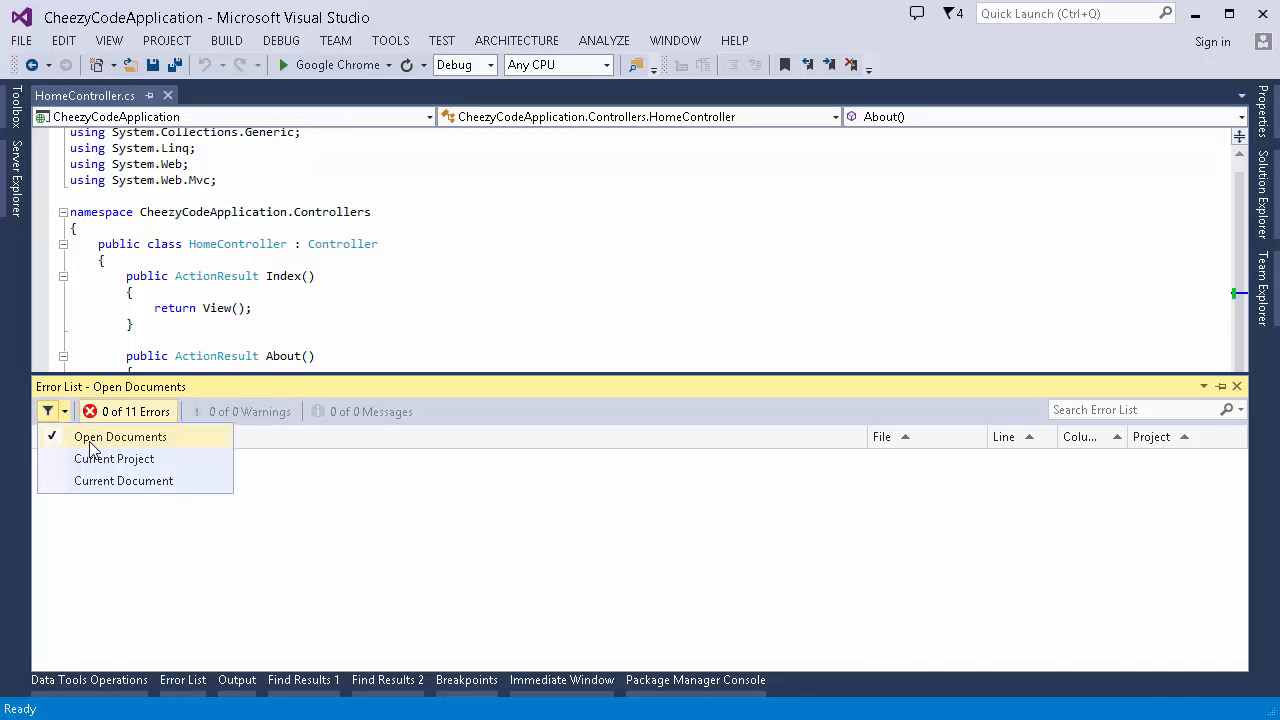
left_click(114, 458)
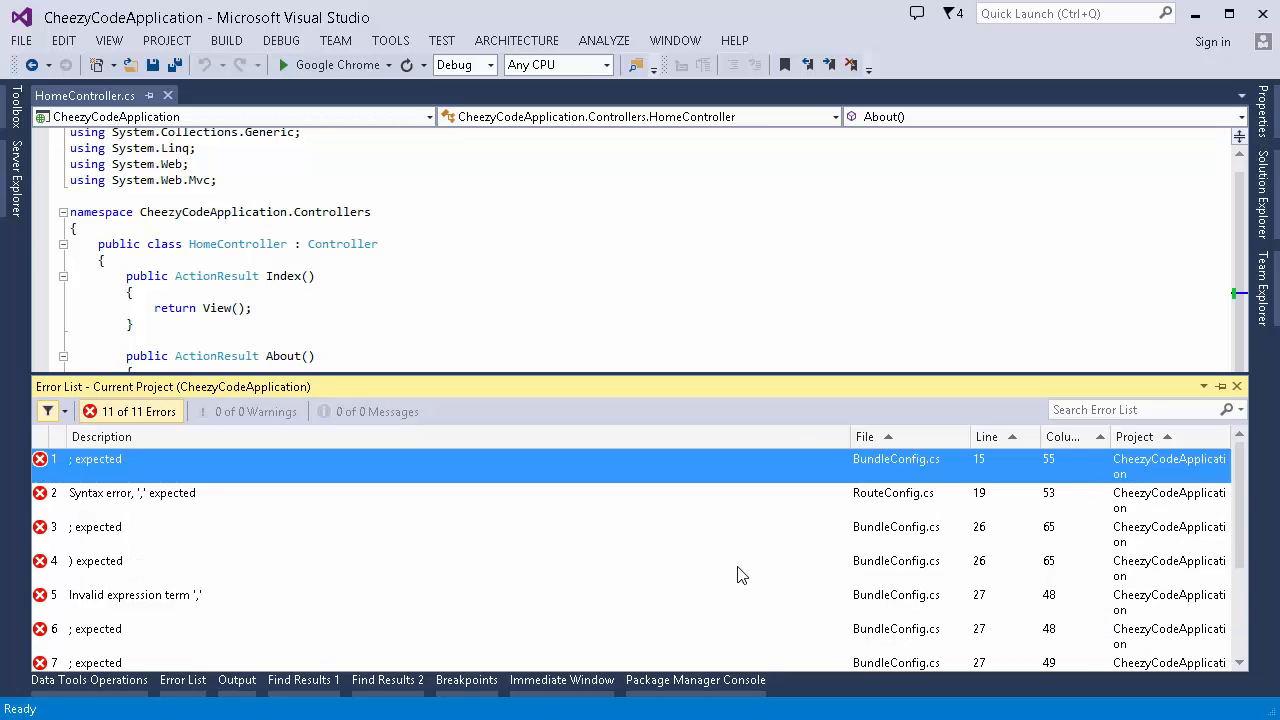
mouse_move(72, 440)
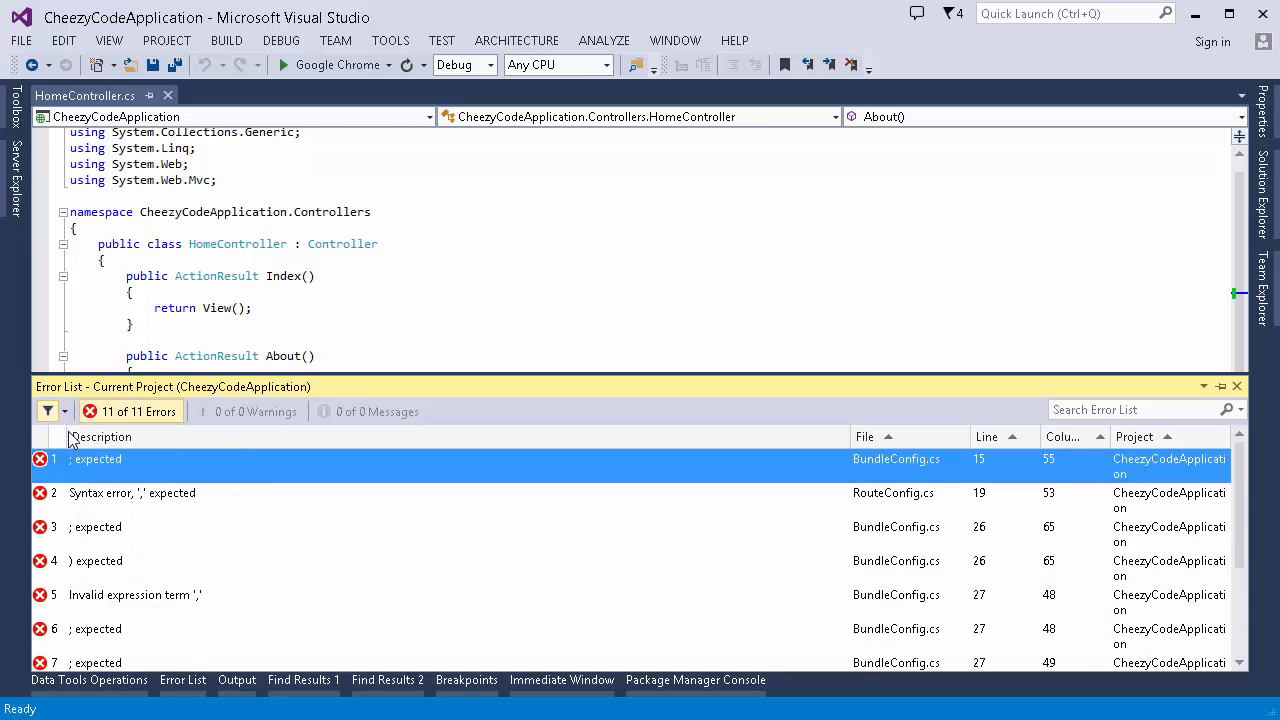
left_click(64, 411)
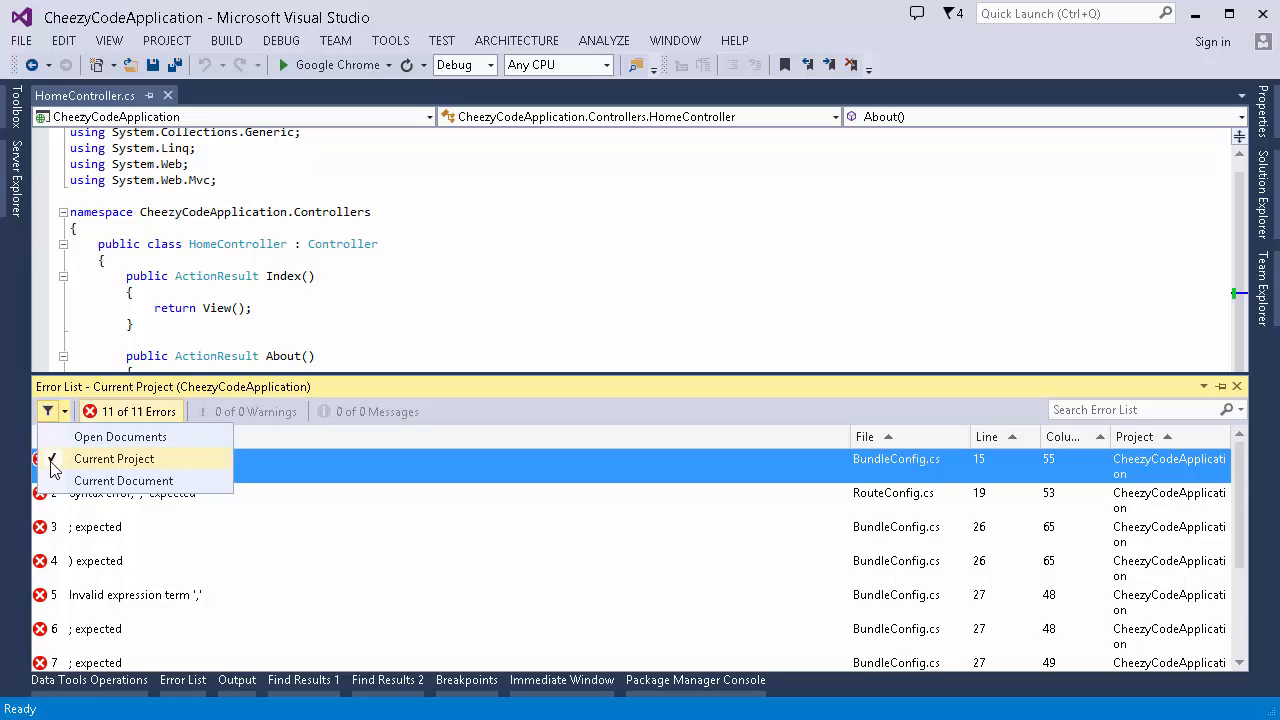
left_click(114, 458)
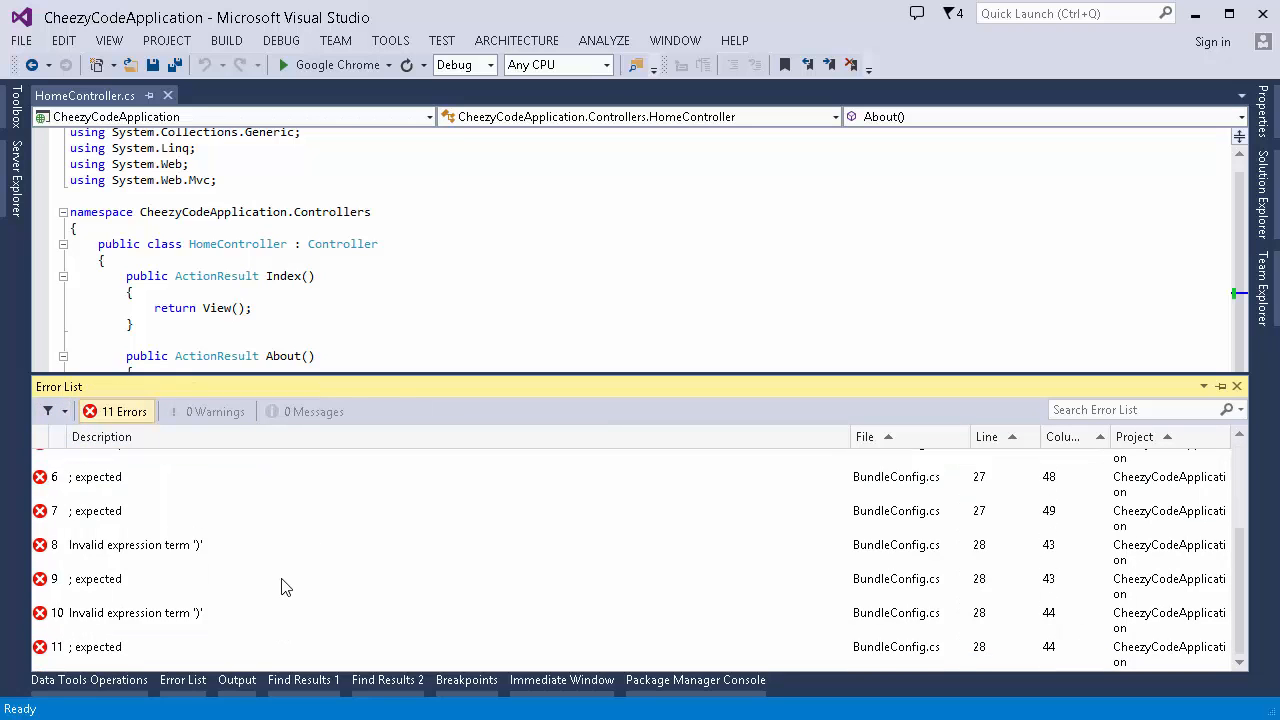